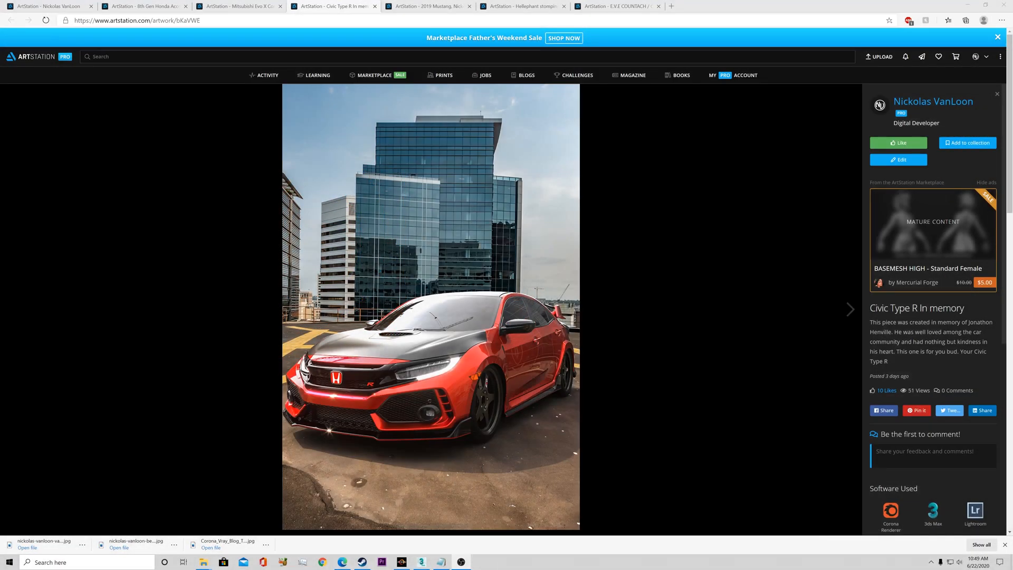
{"action": "mouse_move", "coordinate": [142, 216]}
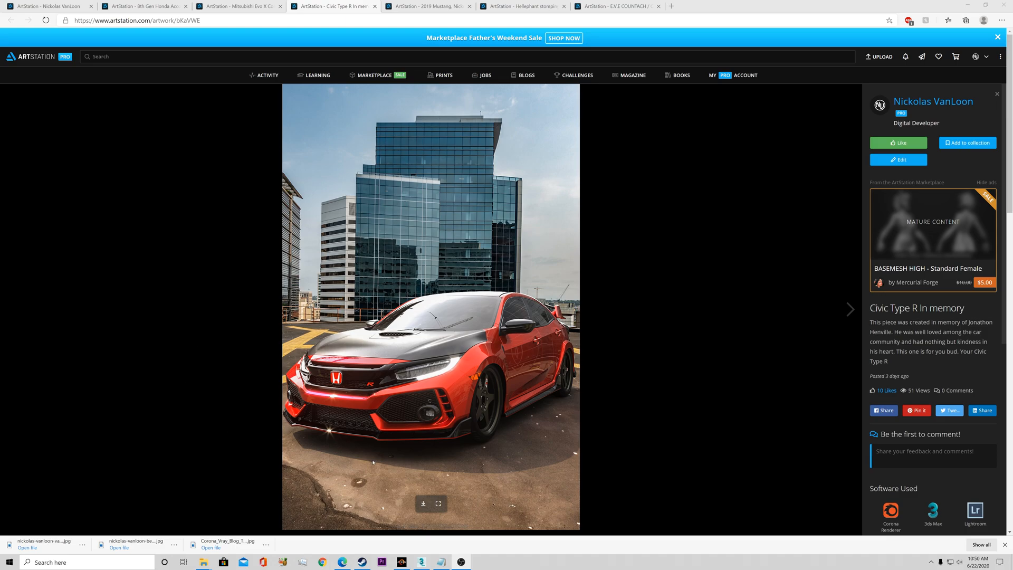
{"action": "mouse_move", "coordinate": [456, 142]}
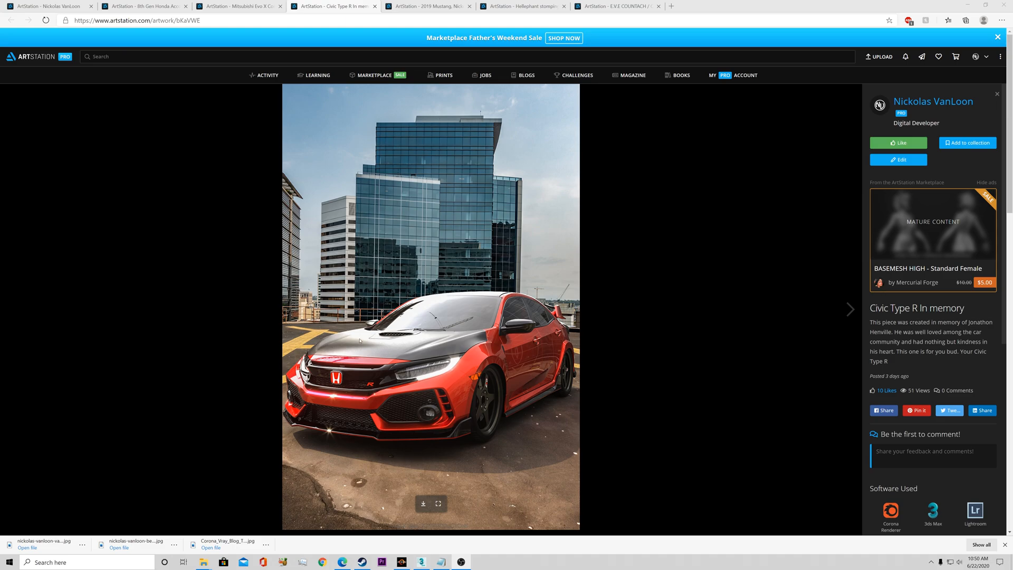
{"action": "mouse_move", "coordinate": [409, 278]}
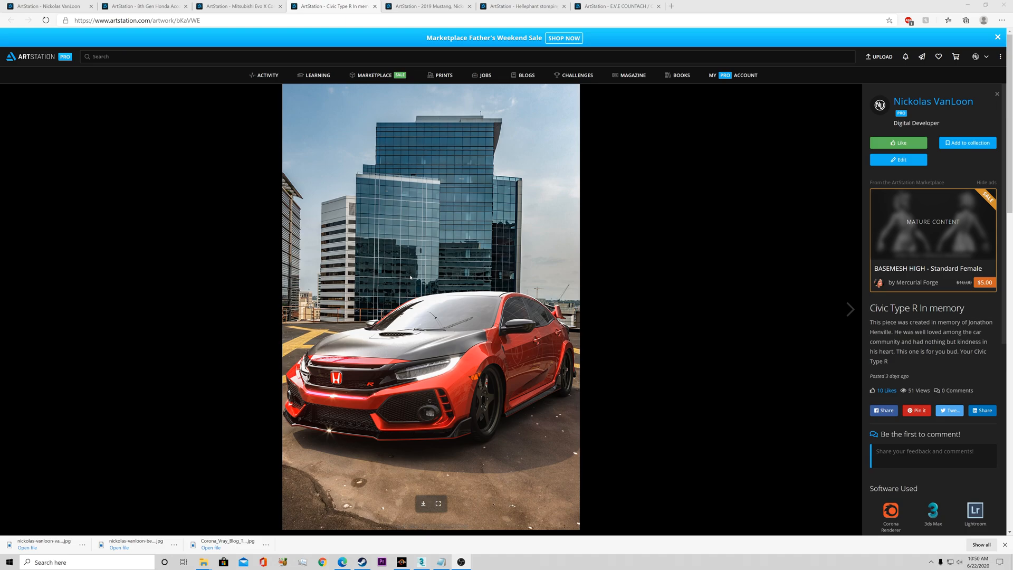
- Browse the Evo X Concept Kit, Honda Accord Coupe Widebody and Civic Type R artworks on ArtStation
{"action": "scroll", "scroll_direction": "down", "scroll_amount": 3}
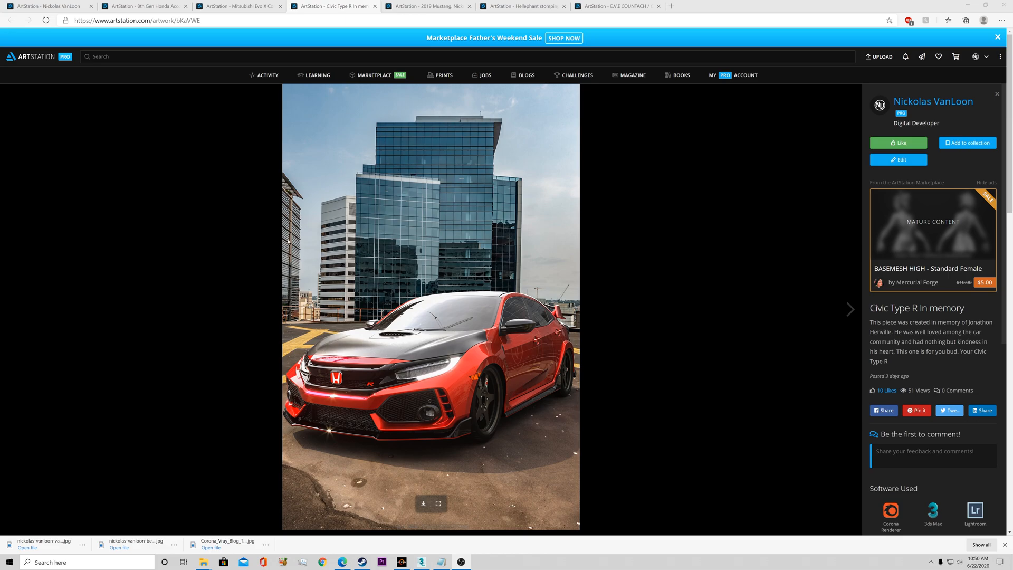
{"action": "mouse_move", "coordinate": [233, 177]}
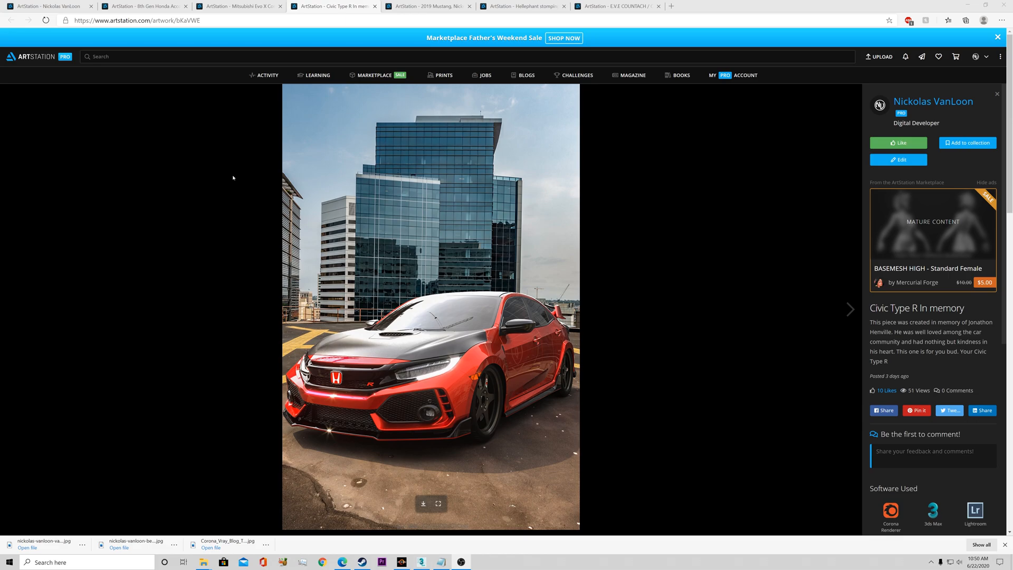
{"action": "mouse_move", "coordinate": [240, 89]}
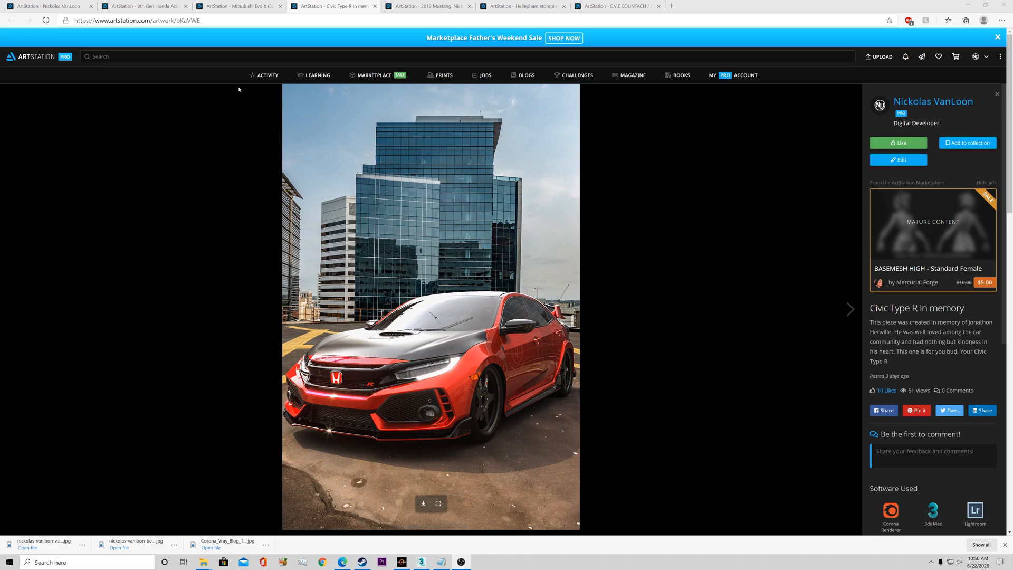
{"action": "left_click", "coordinate": [239, 6]}
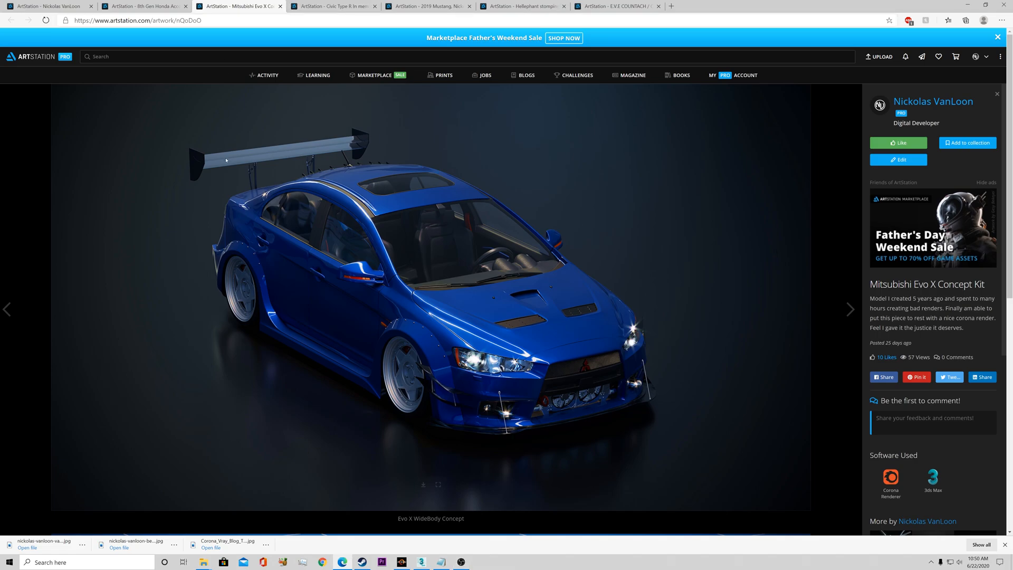
{"action": "scroll", "scroll_direction": "down", "scroll_amount": 3}
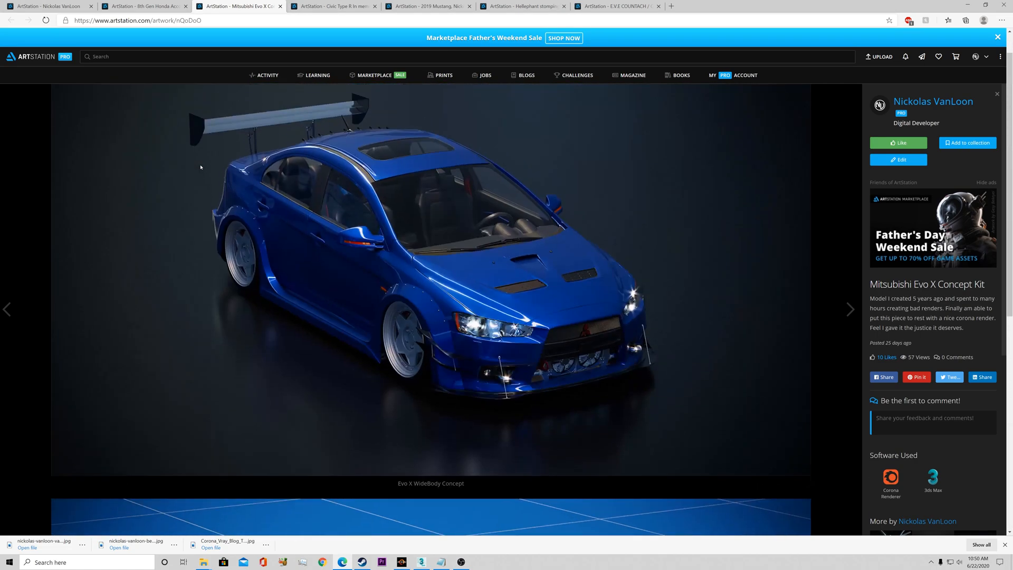
{"action": "left_click", "coordinate": [145, 6]}
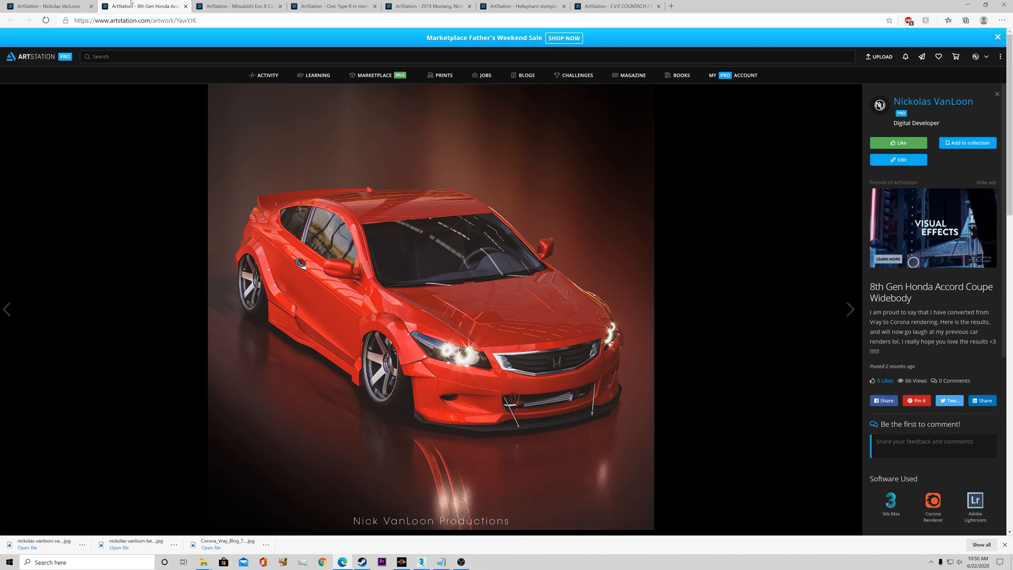
{"action": "scroll", "scroll_direction": "down", "scroll_amount": 3}
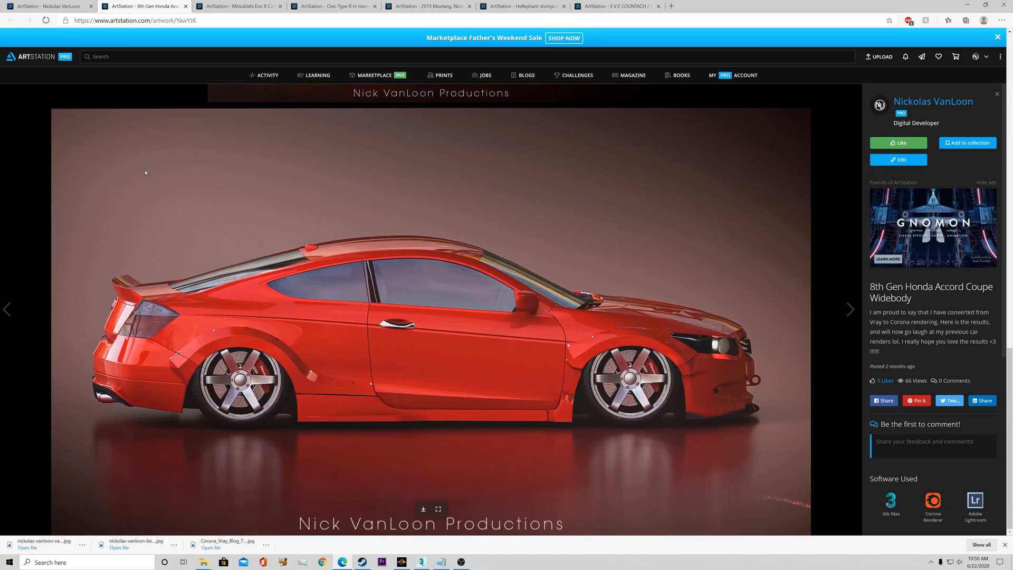
{"action": "scroll", "scroll_direction": "down", "scroll_amount": 3}
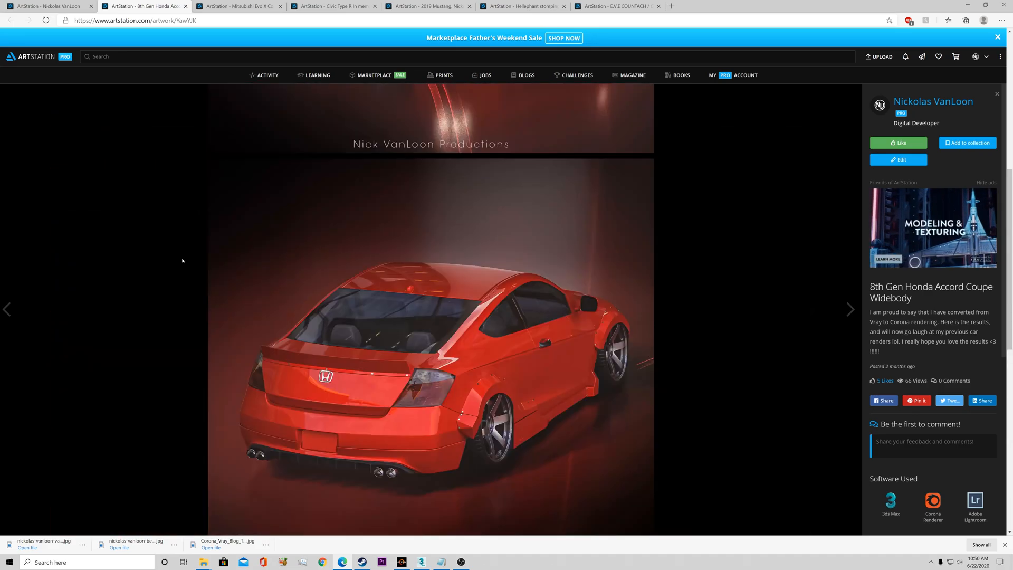
{"action": "left_click", "coordinate": [334, 6]}
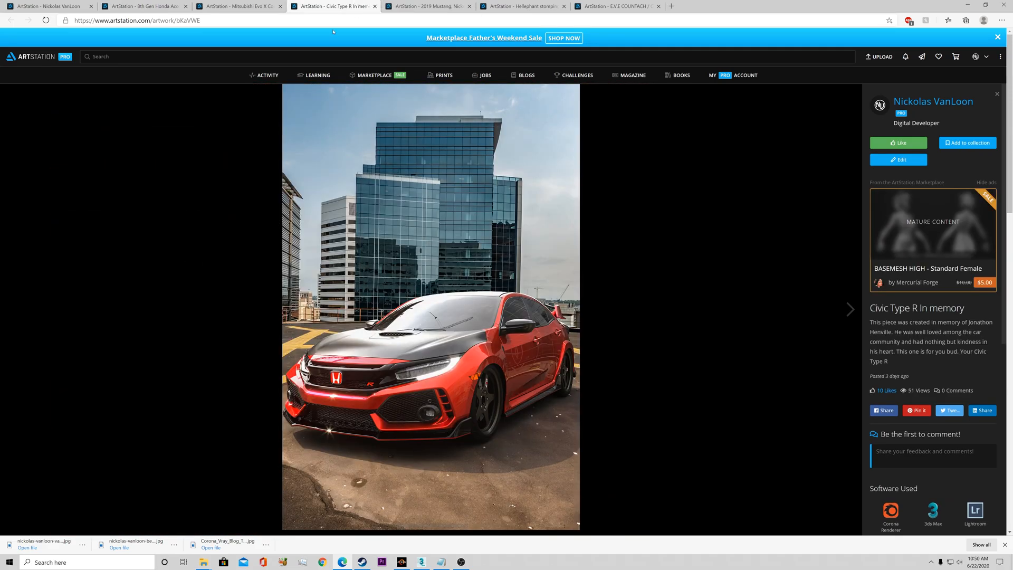
{"action": "mouse_move", "coordinate": [333, 7]}
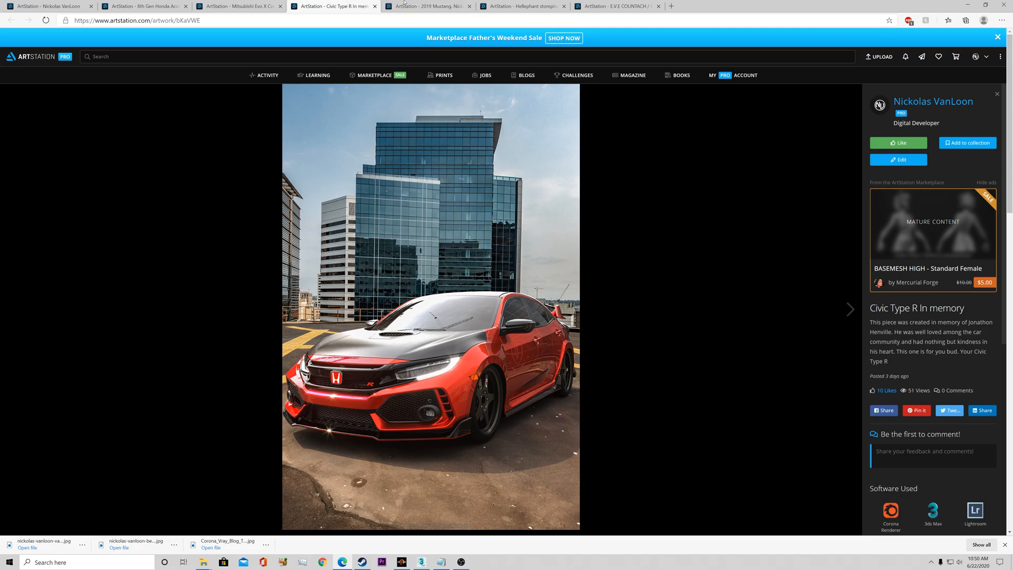
- Look through Hellephant and E.V.E Countach, land on the Mitsubishi Evo X Concept Kit, then switch to its 3ds Max scene
{"action": "left_click", "coordinate": [428, 7]}
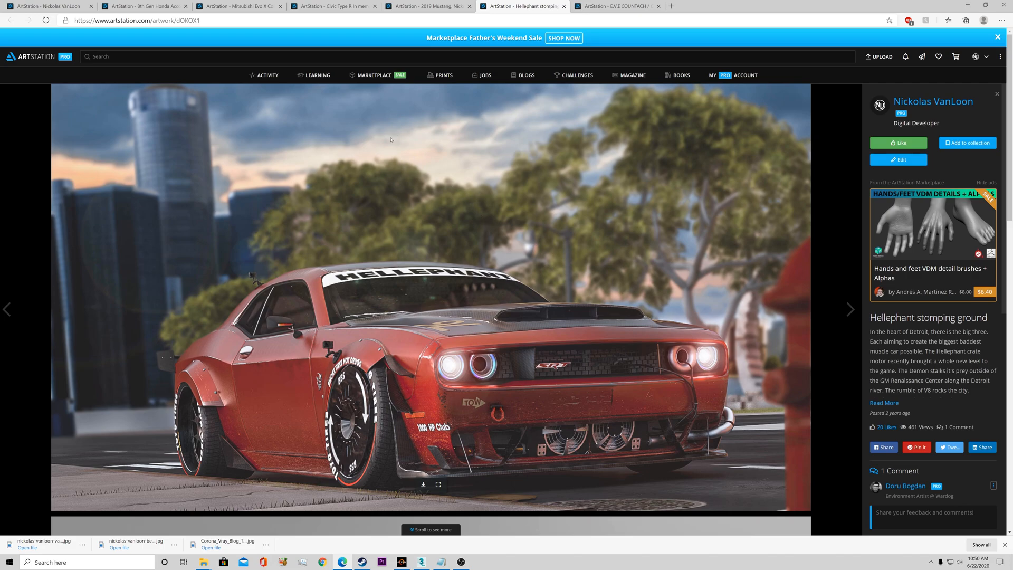
{"action": "left_click", "coordinate": [332, 6]}
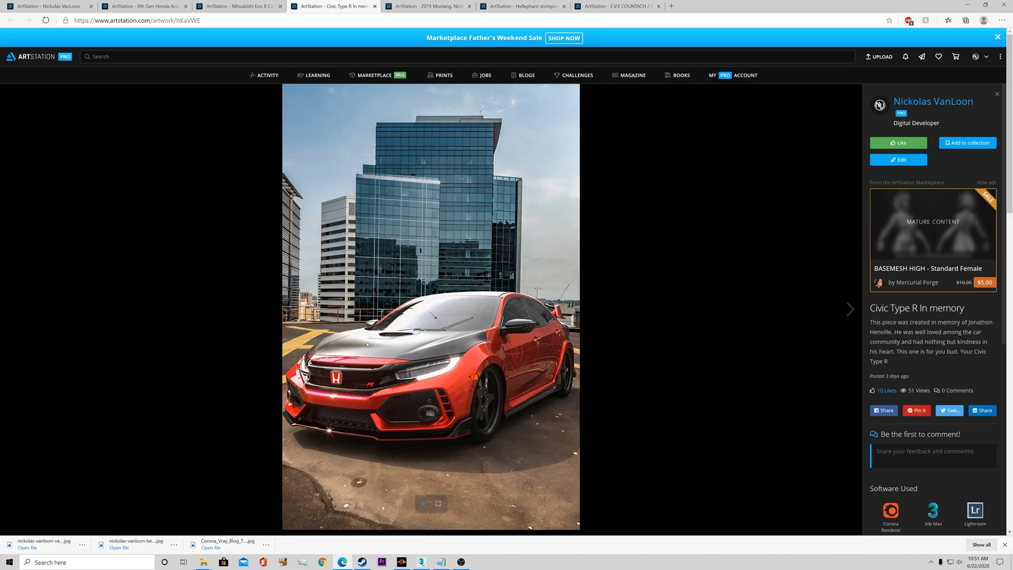
{"action": "left_click", "coordinate": [523, 6]}
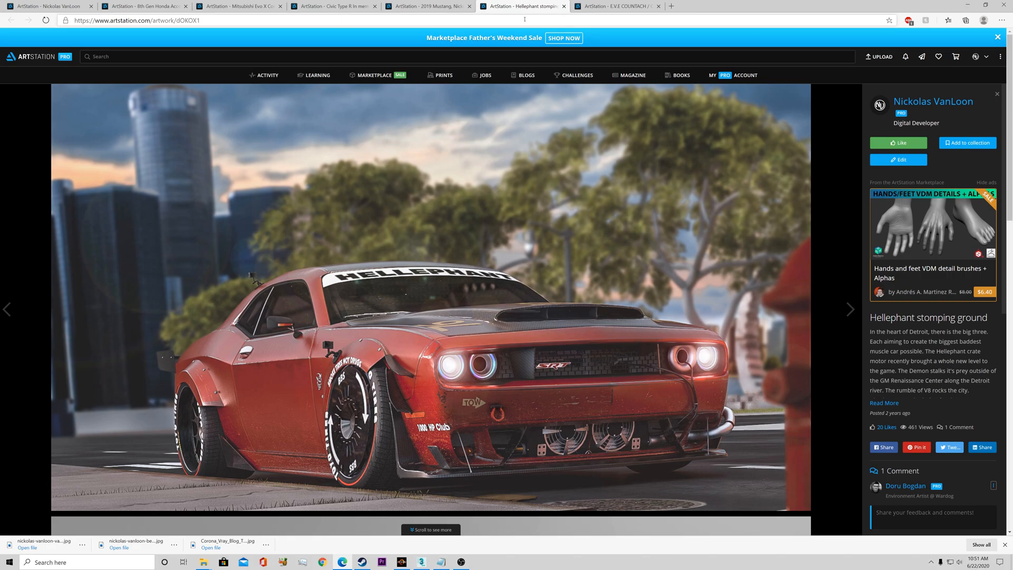
{"action": "mouse_move", "coordinate": [524, 7]}
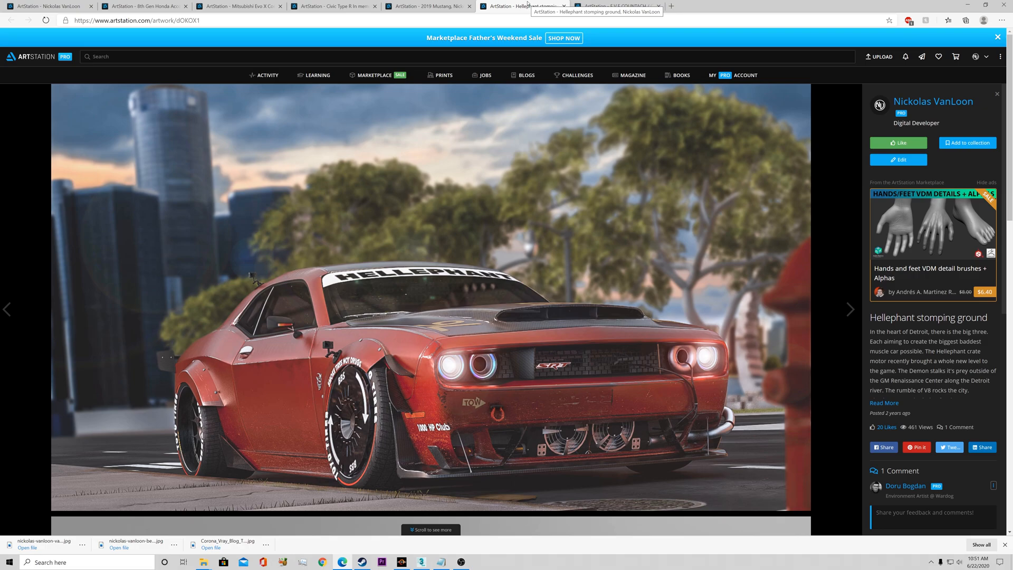
{"action": "left_click", "coordinate": [618, 6]}
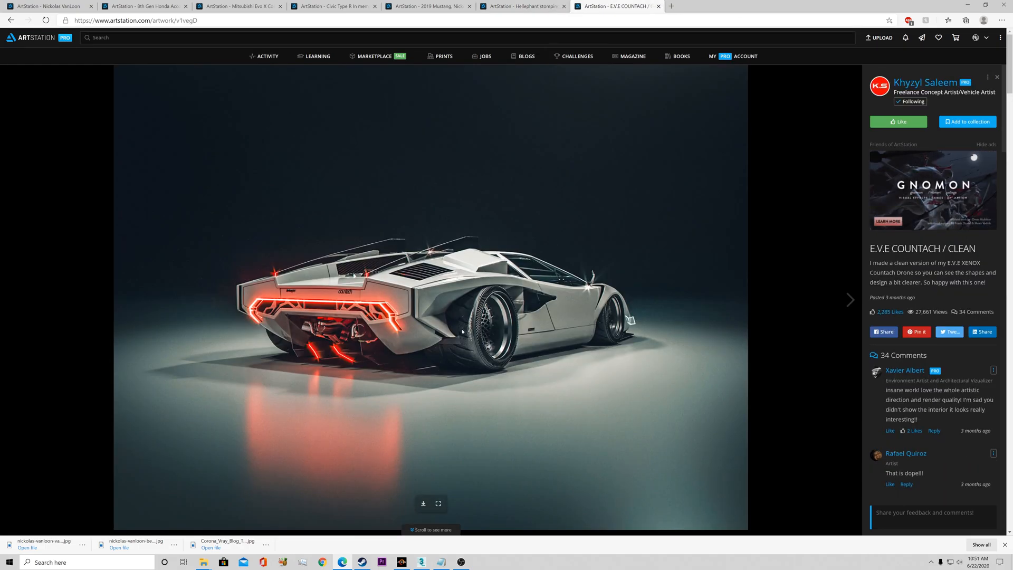
{"action": "left_click", "coordinate": [239, 6]}
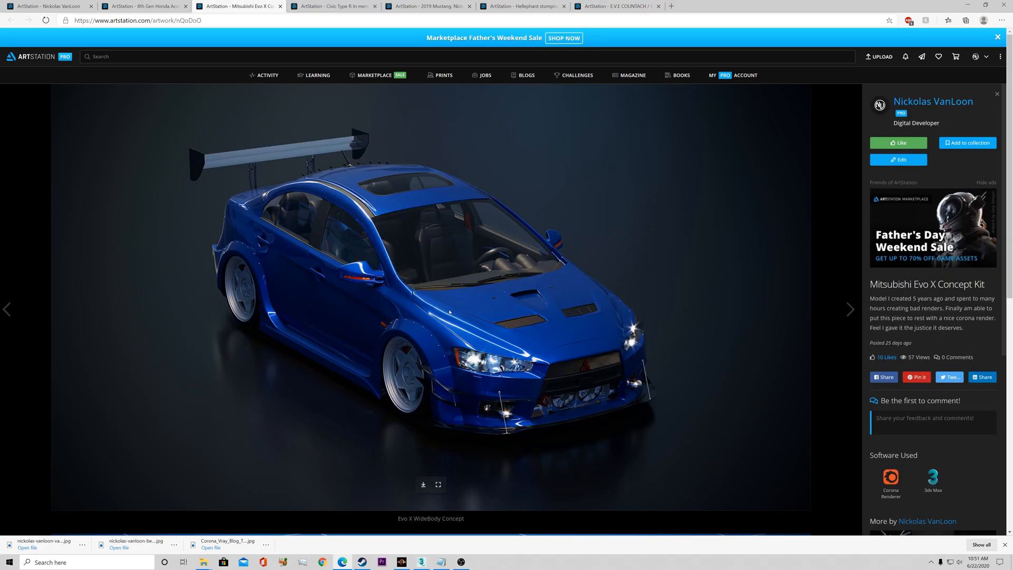
{"action": "mouse_move", "coordinate": [291, 251]}
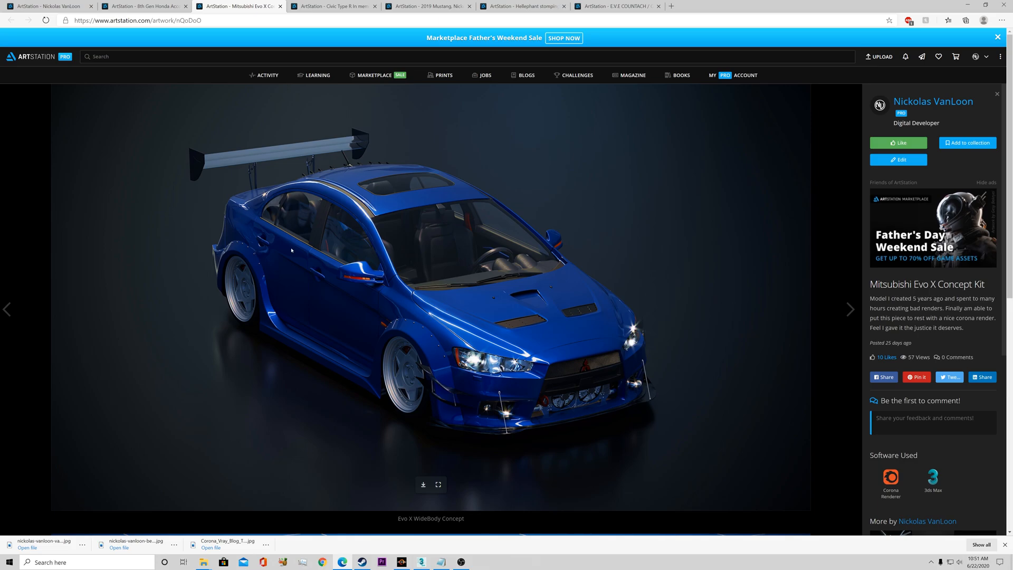
{"action": "left_click", "coordinate": [421, 562]}
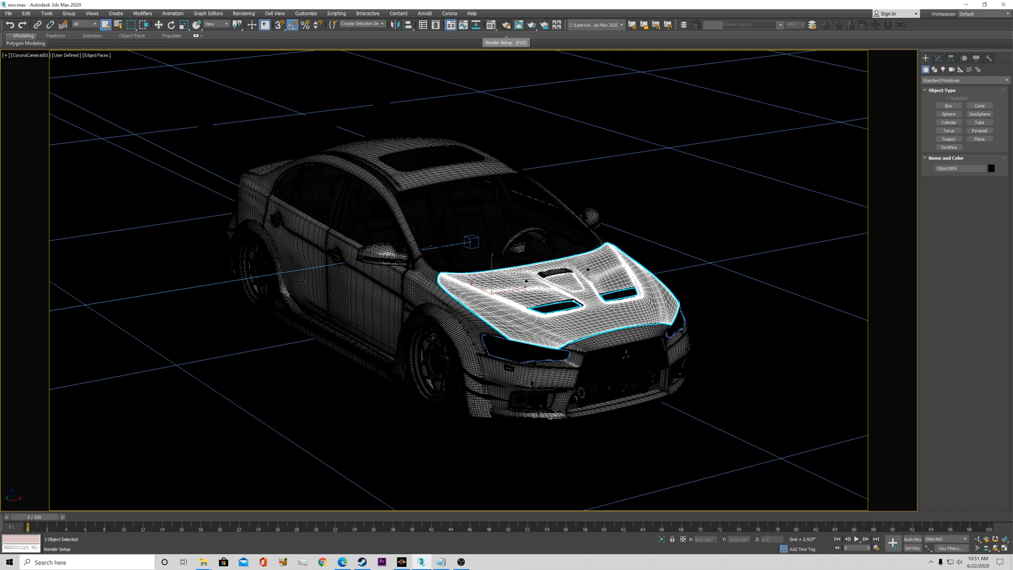
- Bring up the Corona 4 Render Setup and move the dialog clear of the car model
{"action": "left_click", "coordinate": [506, 24]}
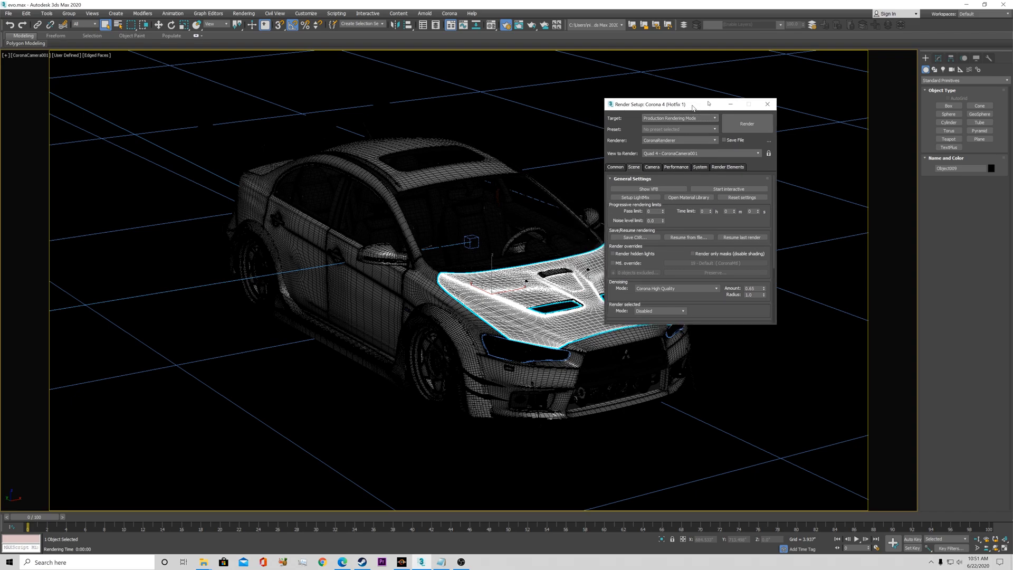
{"action": "left_click_drag", "start_coordinate": [657, 105], "coordinate": [746, 63]}
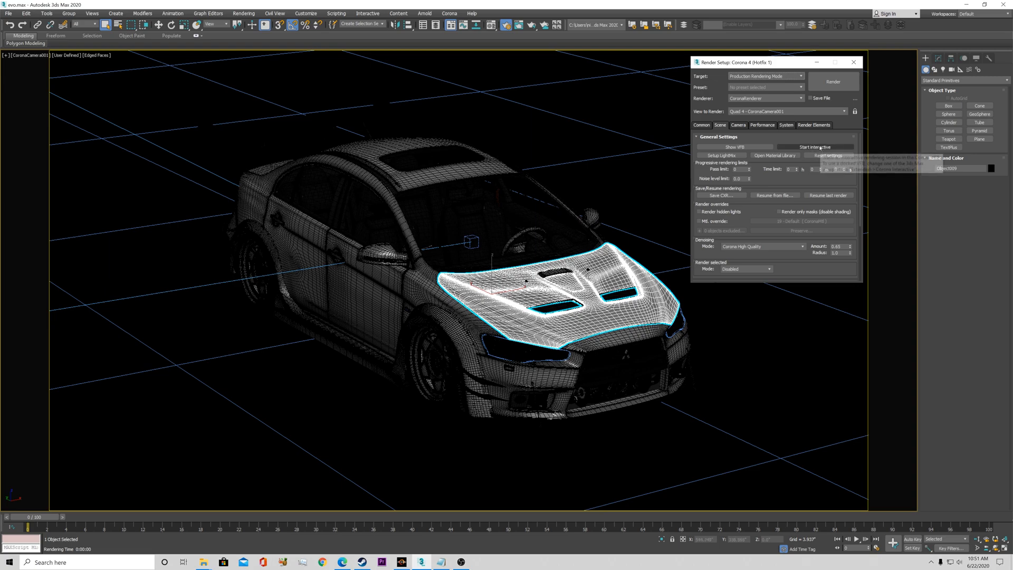
{"action": "left_click", "coordinate": [814, 146]}
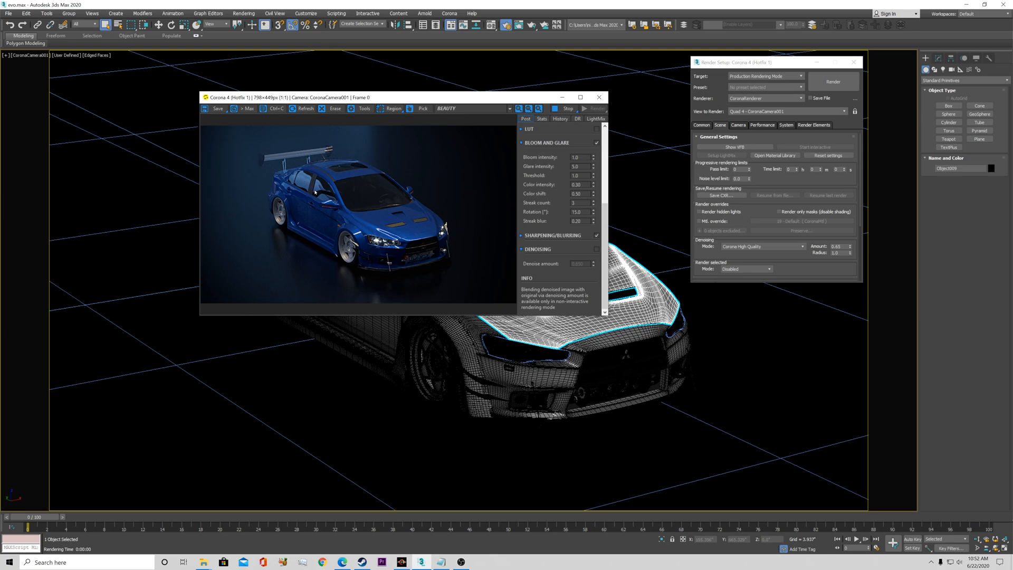
{"action": "mouse_move", "coordinate": [461, 168]}
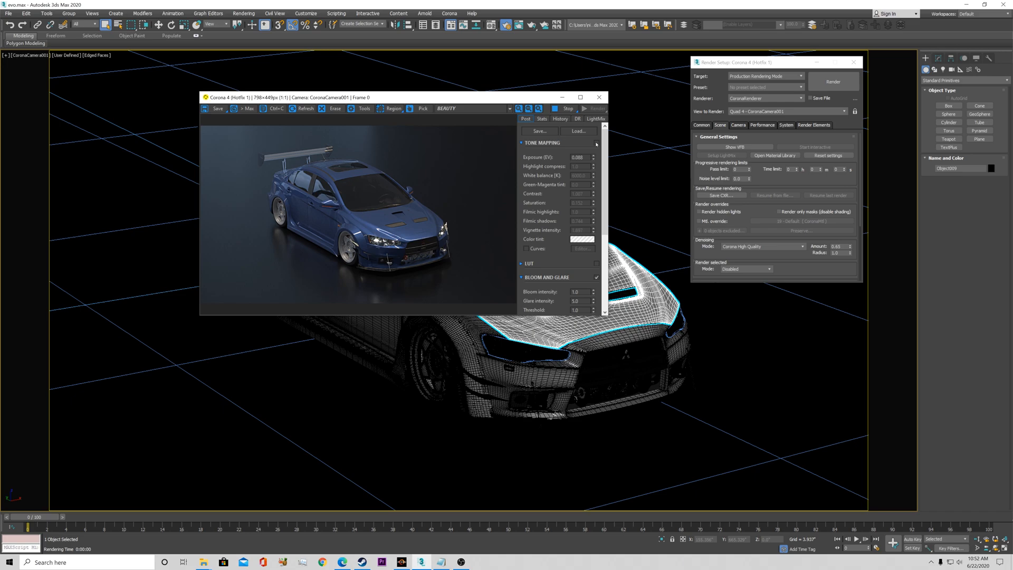
{"action": "mouse_move", "coordinate": [263, 286]}
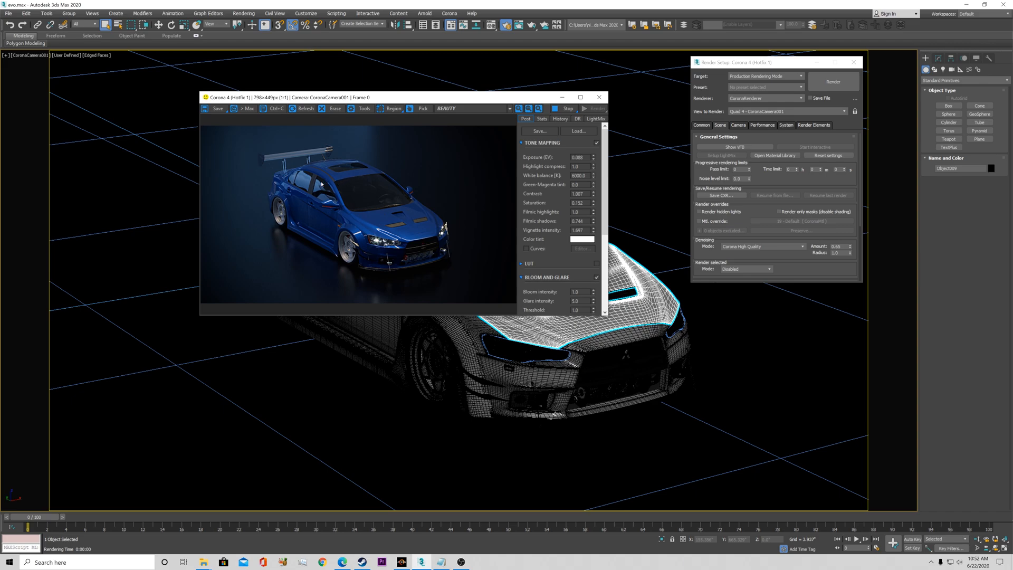
{"action": "mouse_move", "coordinate": [382, 191]}
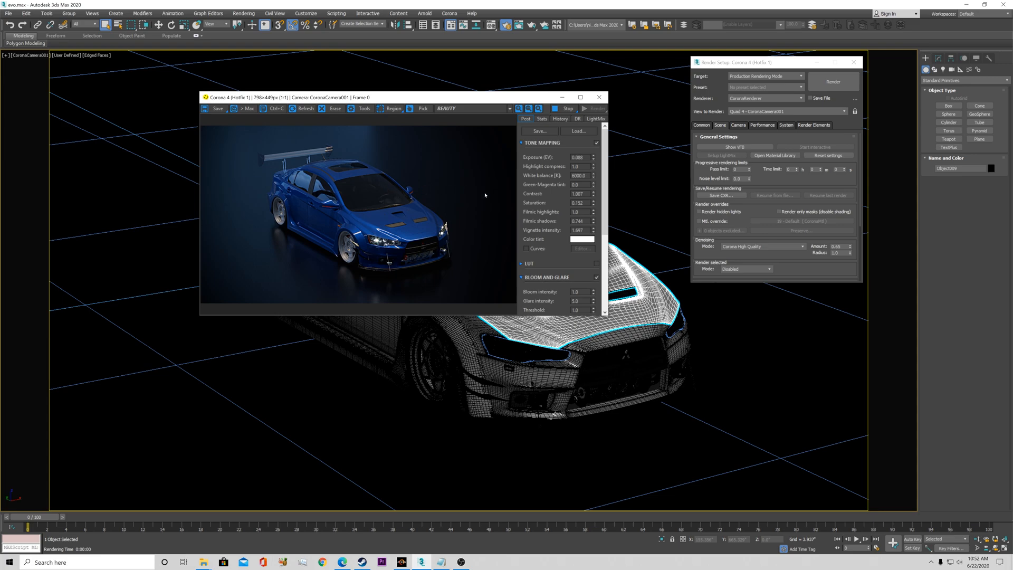
{"action": "mouse_move", "coordinate": [382, 180]}
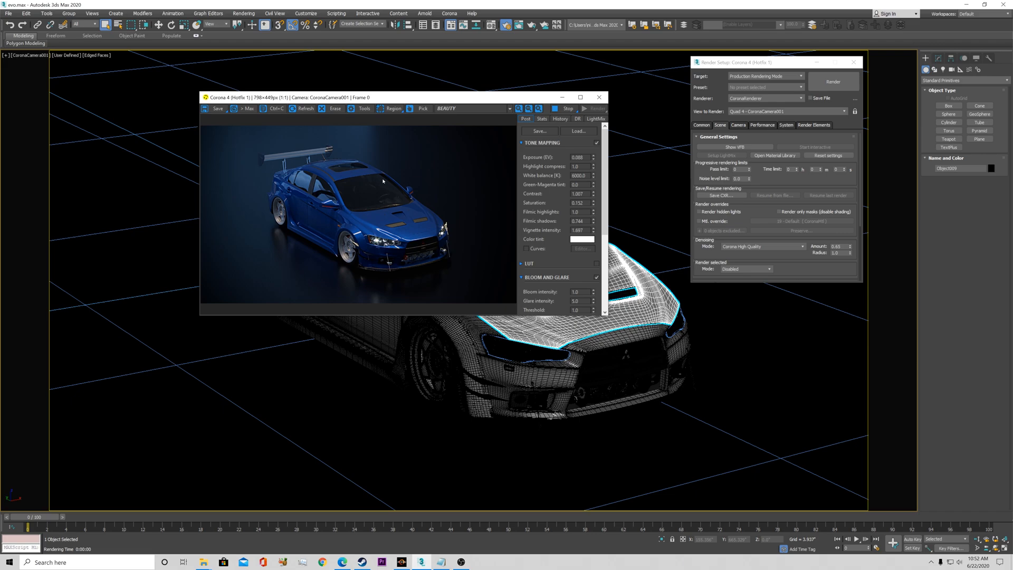
{"action": "mouse_move", "coordinate": [468, 207]}
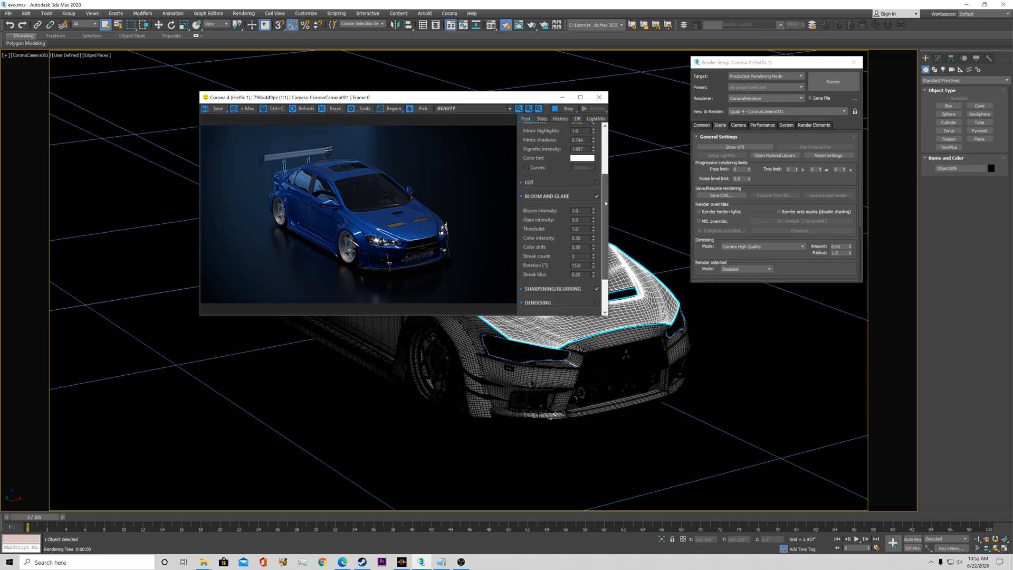
- Set Bloom intensity 5.0, try Glare 15.0 then restore 5.0, and expand the LUT rollout
{"action": "scroll", "scroll_direction": "down", "scroll_amount": 3}
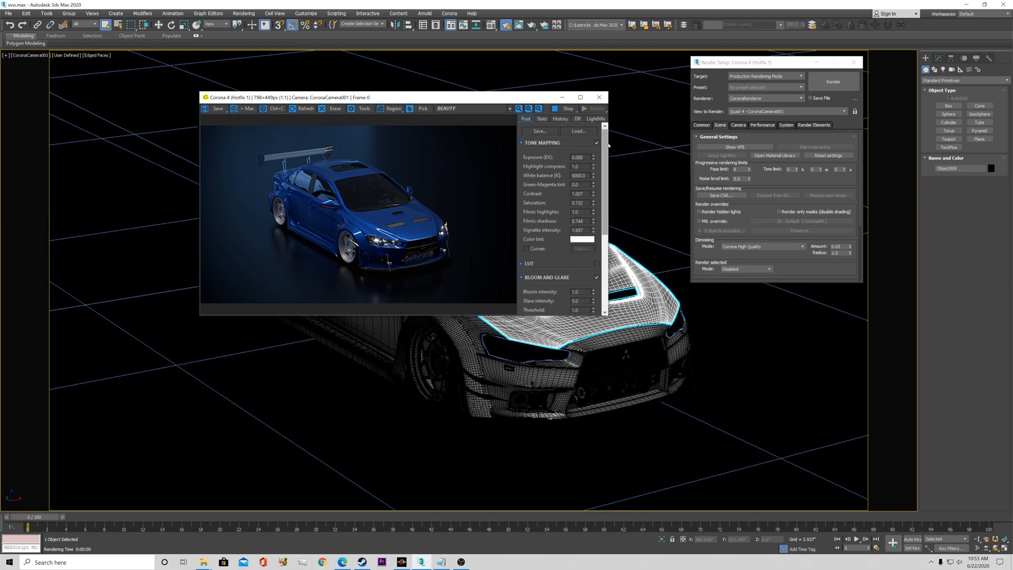
{"action": "scroll", "scroll_direction": "down", "scroll_amount": 3}
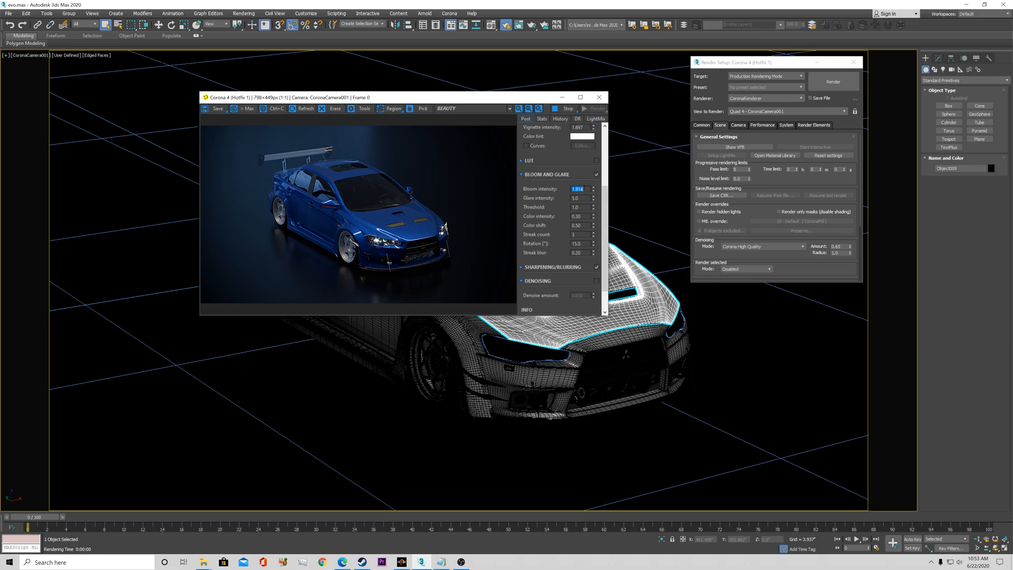
{"action": "type", "text": "5.0"}
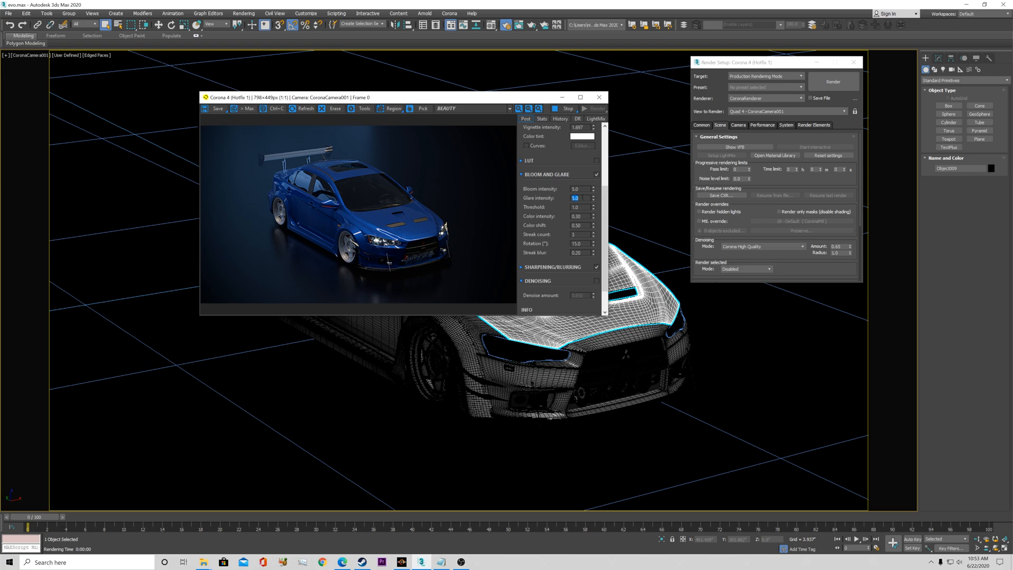
{"action": "type", "text": "15.0"}
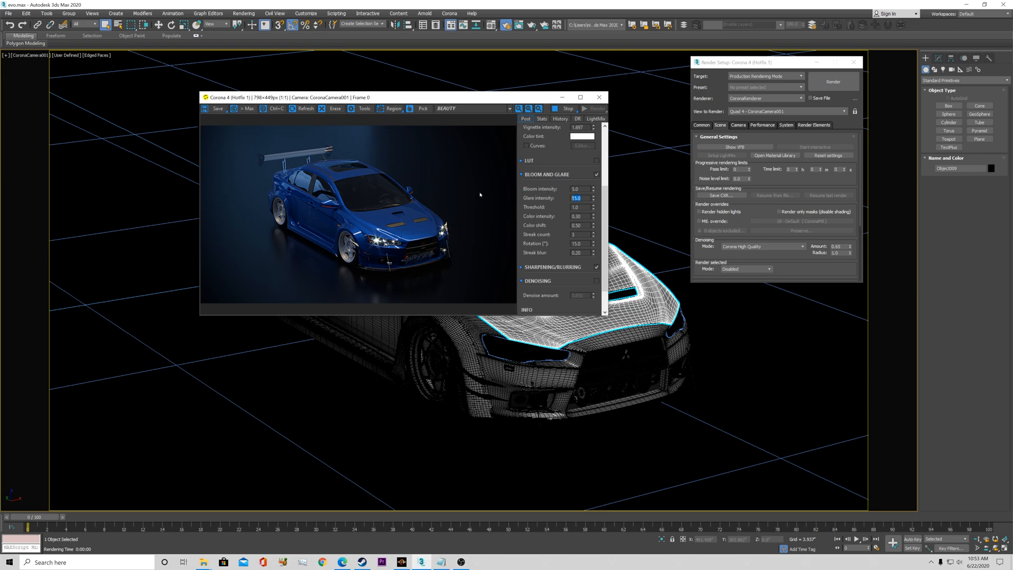
{"action": "type", "text": "5.0"}
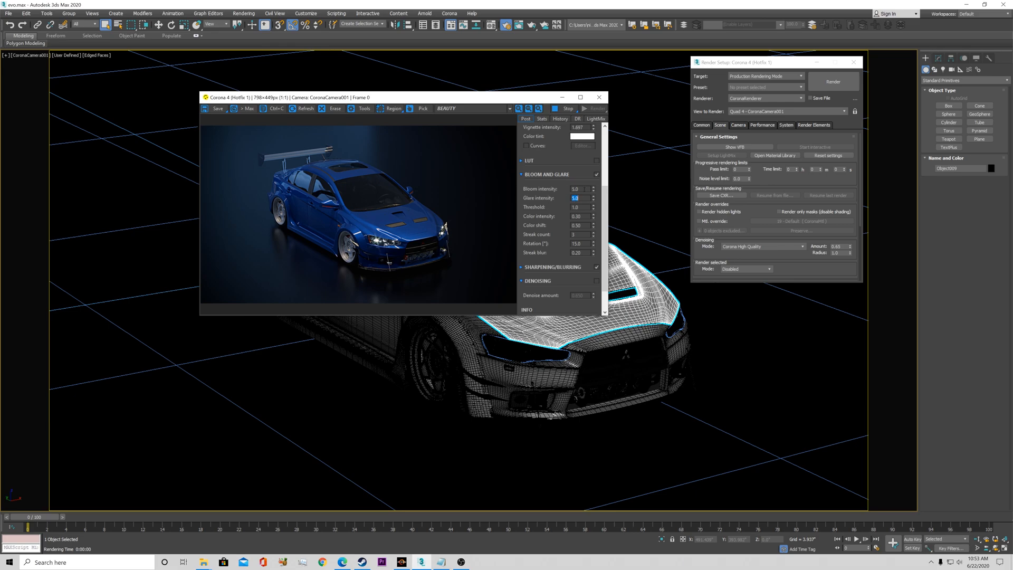
{"action": "left_click", "coordinate": [579, 189]}
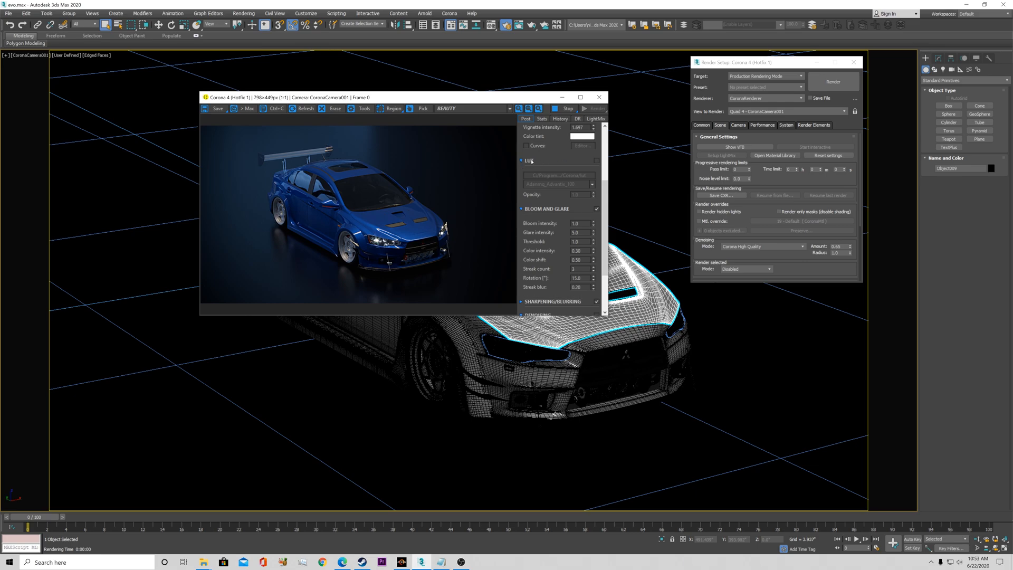
{"action": "mouse_move", "coordinate": [399, 198]}
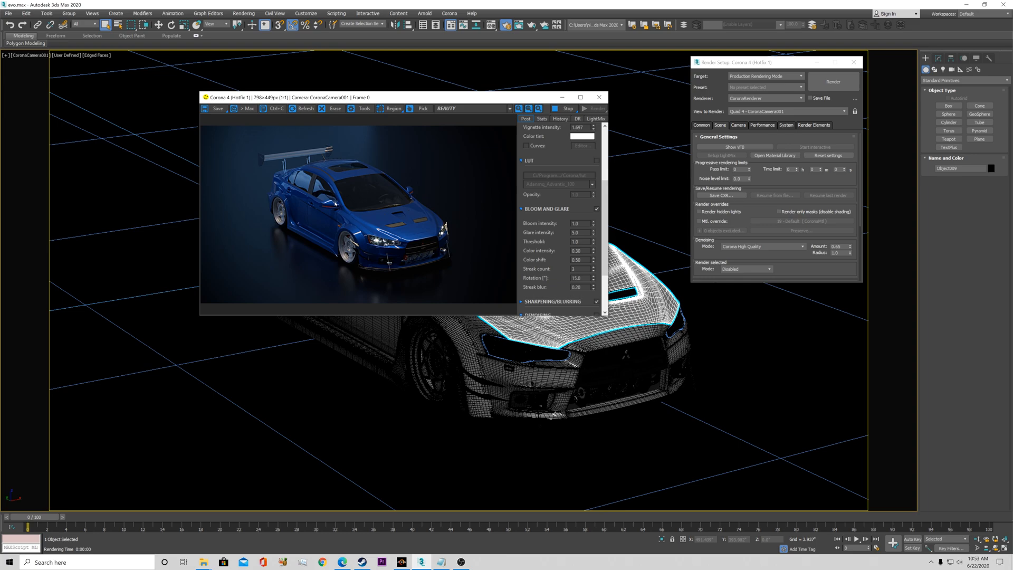
{"action": "mouse_move", "coordinate": [582, 166]}
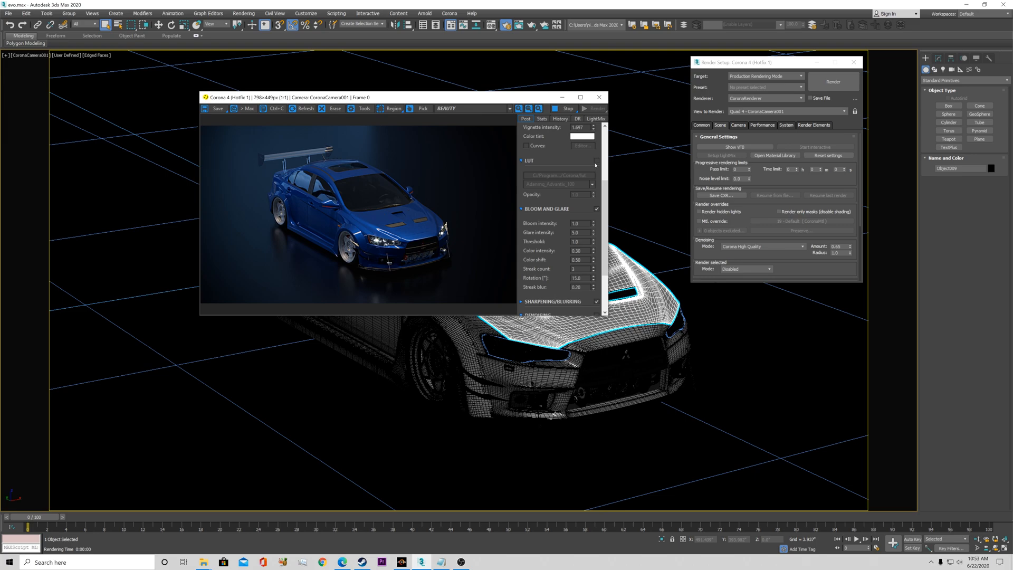
{"action": "mouse_move", "coordinate": [595, 163]}
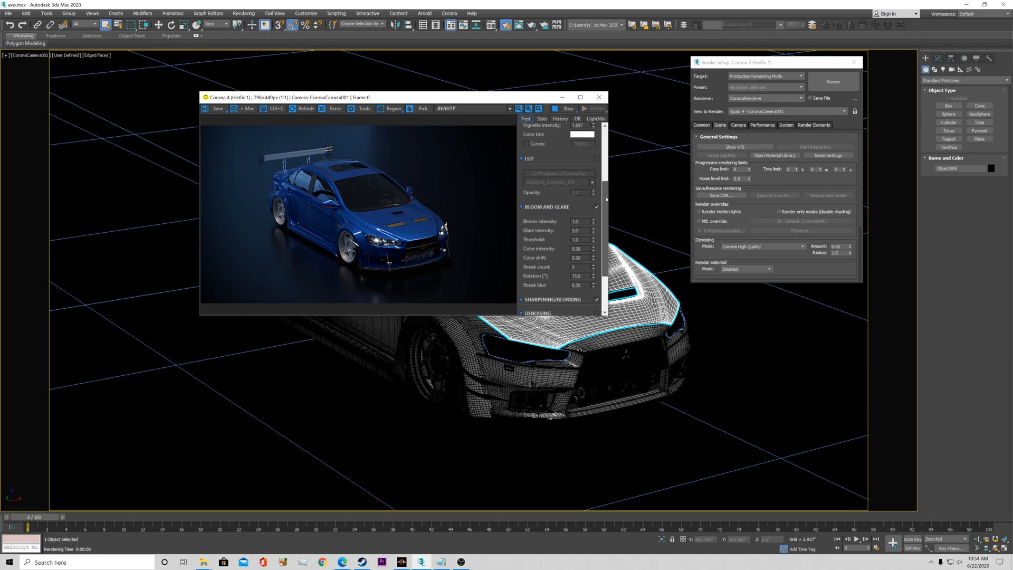
- Scroll to the Denoising options in the VFB and stop the progressive render
{"action": "scroll", "scroll_direction": "down", "scroll_amount": 3}
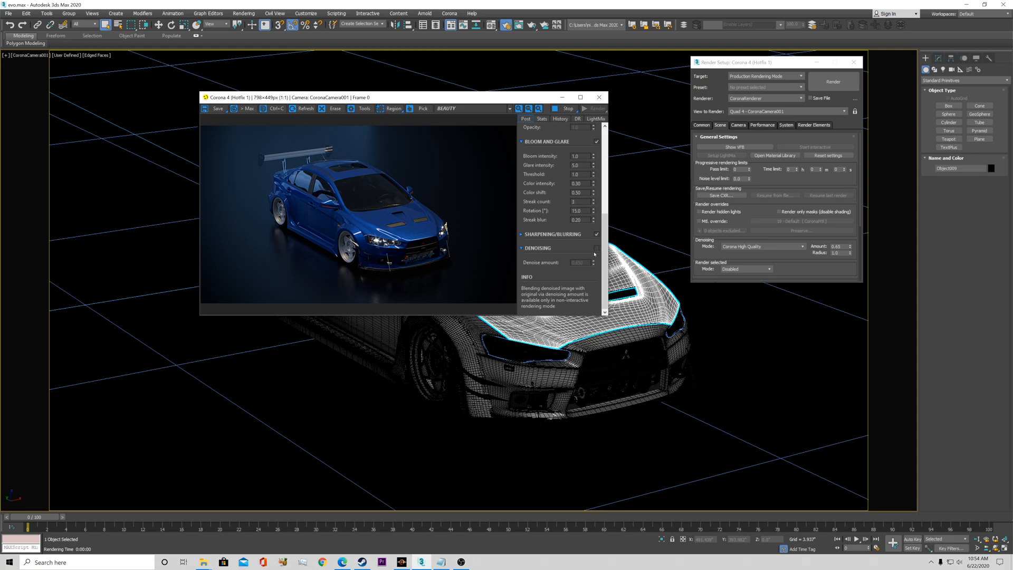
{"action": "mouse_move", "coordinate": [384, 223]}
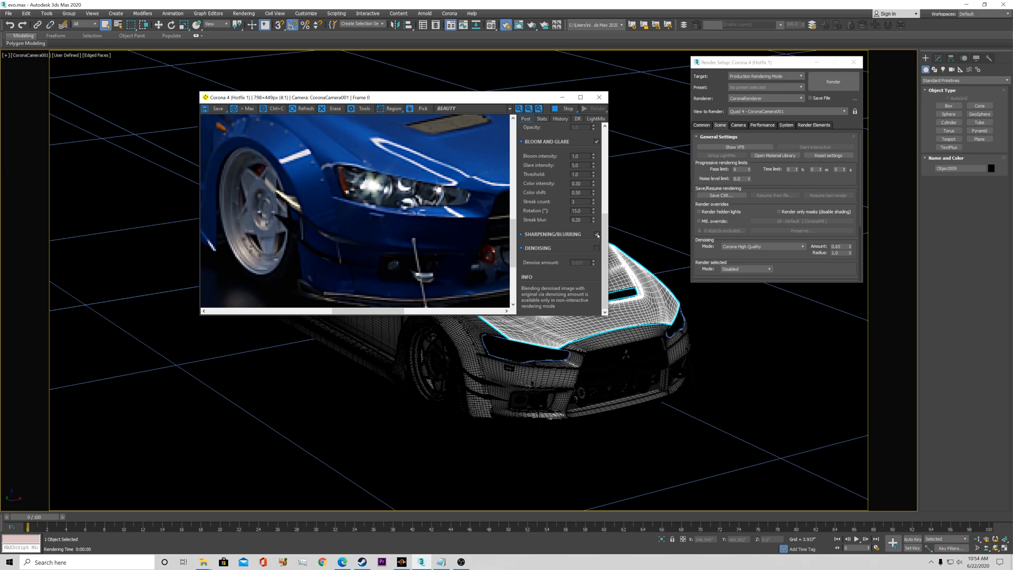
{"action": "left_click", "coordinate": [596, 235]}
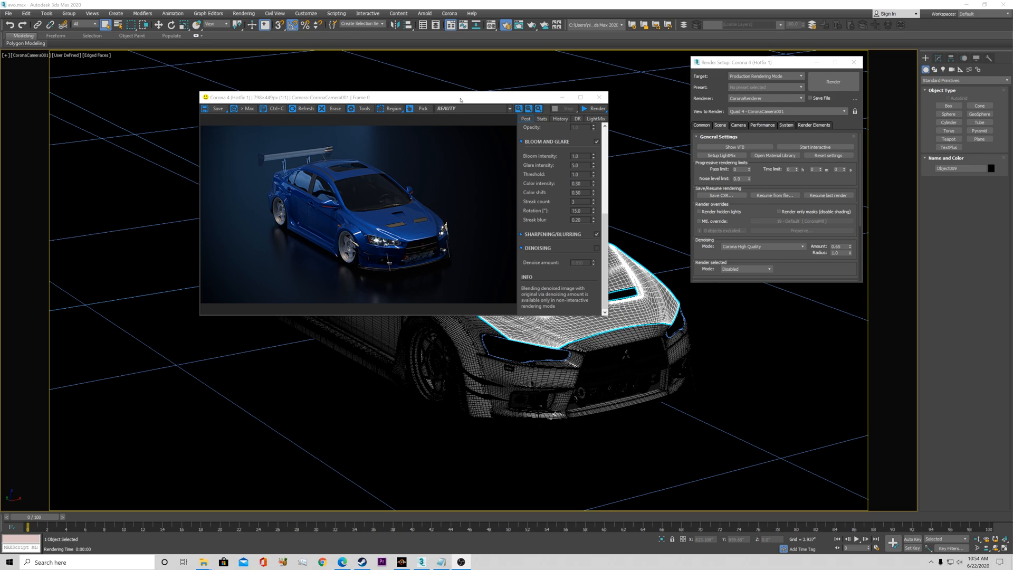
{"action": "mouse_move", "coordinate": [406, 236]}
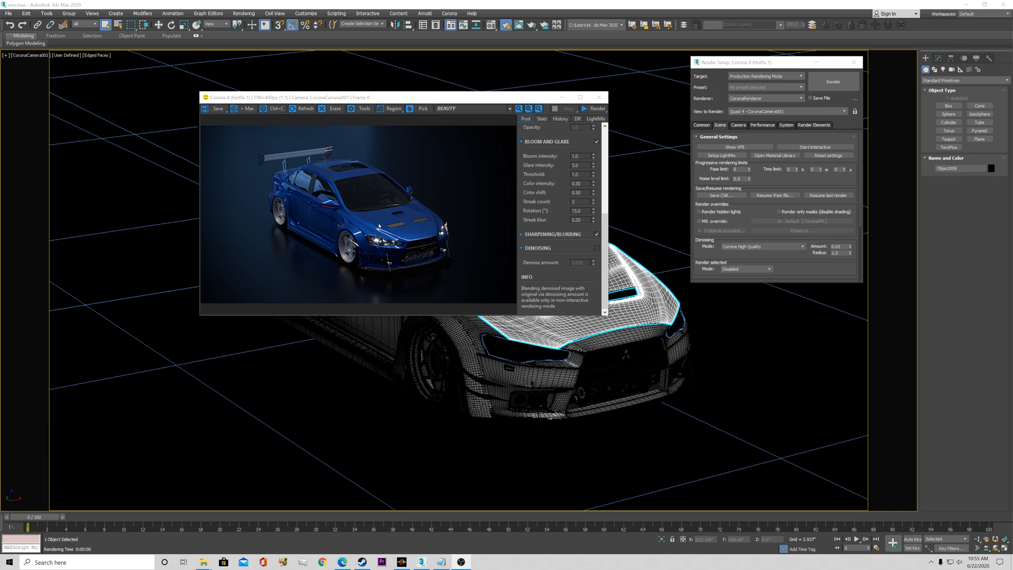
{"action": "mouse_move", "coordinate": [379, 224]}
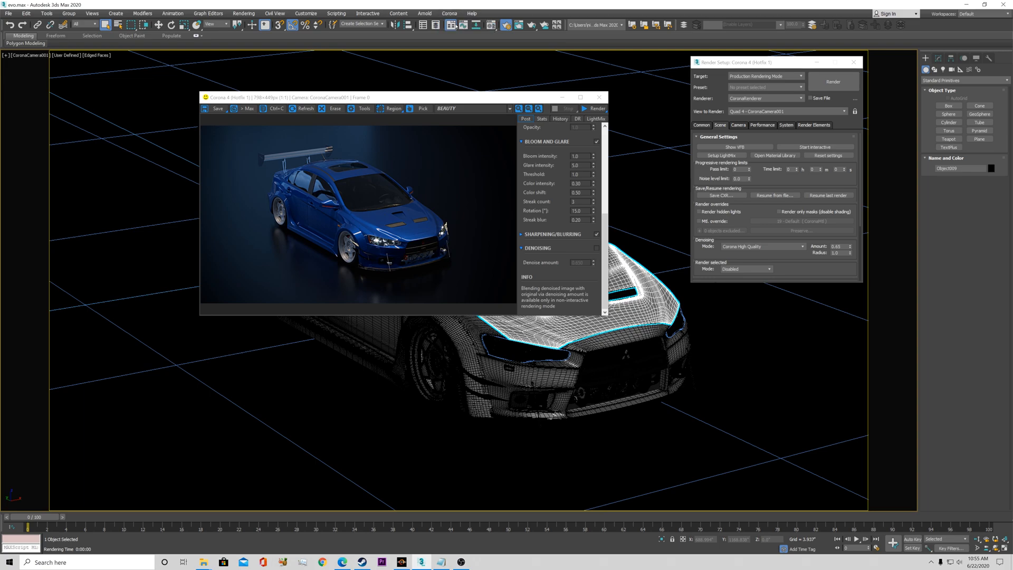
{"action": "mouse_move", "coordinate": [428, 32]}
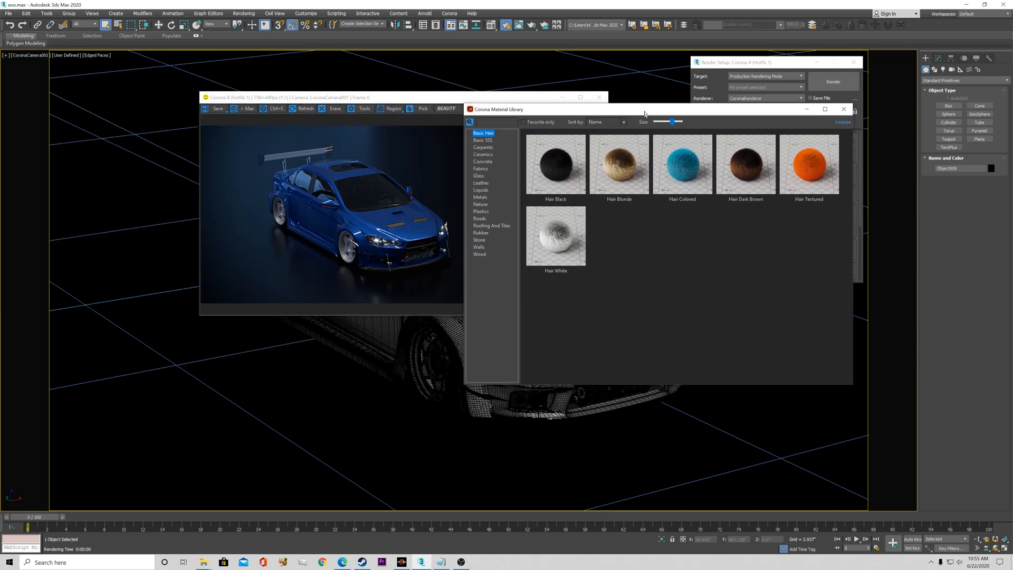
- Browse the Ceramics and Metals categories, settle on Carpaints, and reposition the library window
{"action": "left_click", "coordinate": [509, 156]}
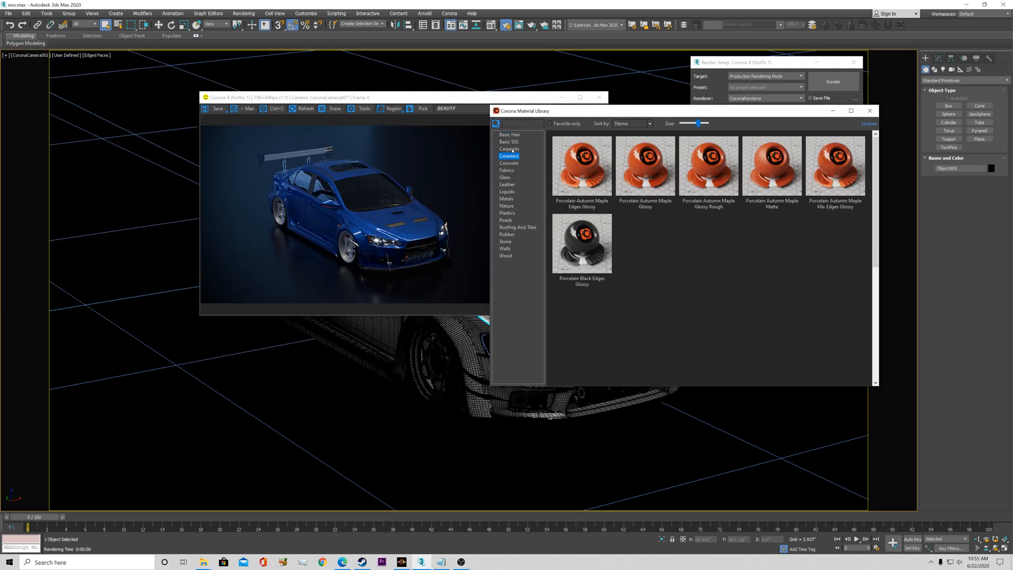
{"action": "left_click", "coordinate": [509, 148]}
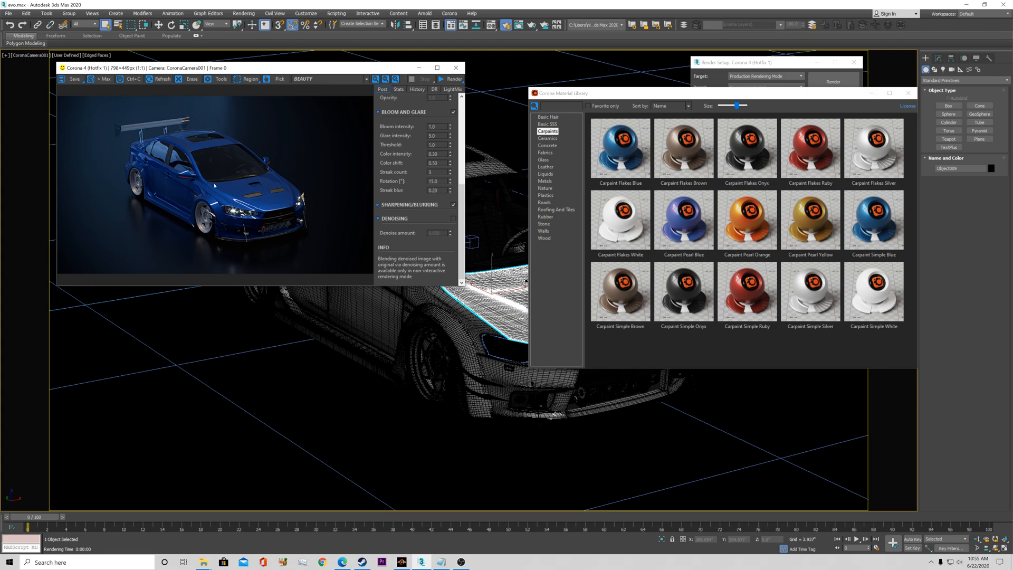
{"action": "mouse_move", "coordinate": [279, 168]}
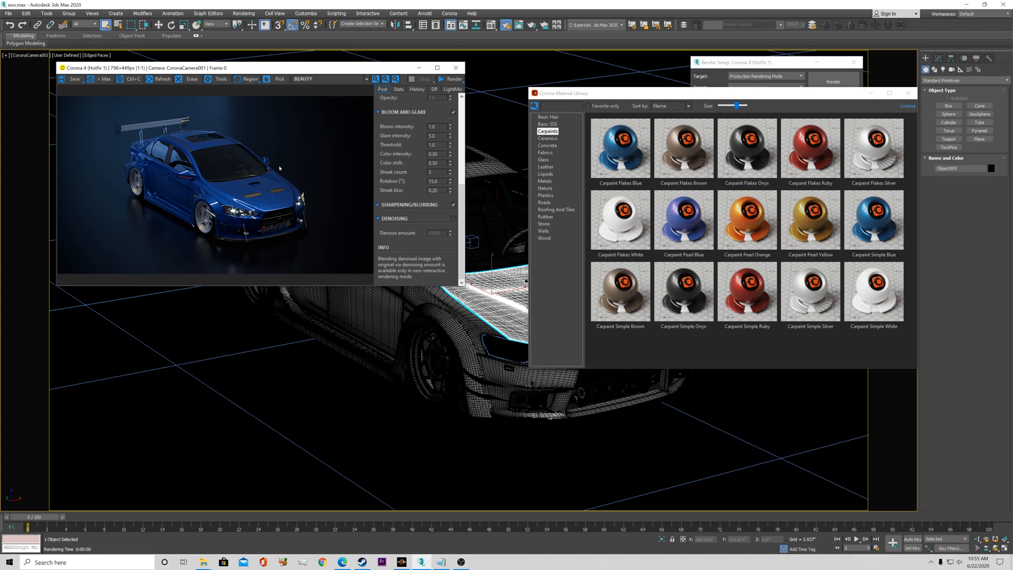
{"action": "left_click", "coordinate": [545, 181]}
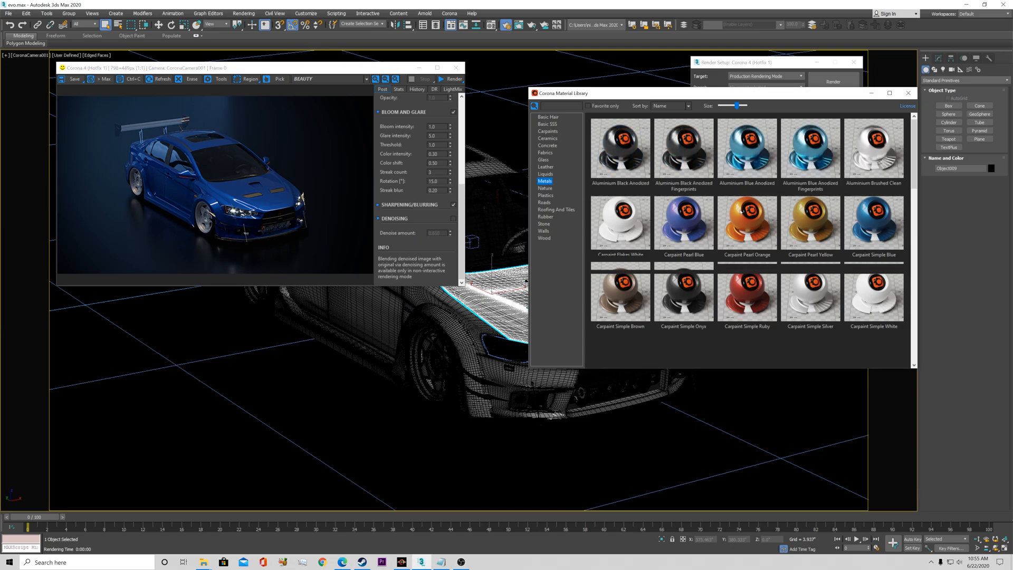
{"action": "scroll", "scroll_direction": "down", "scroll_amount": 3}
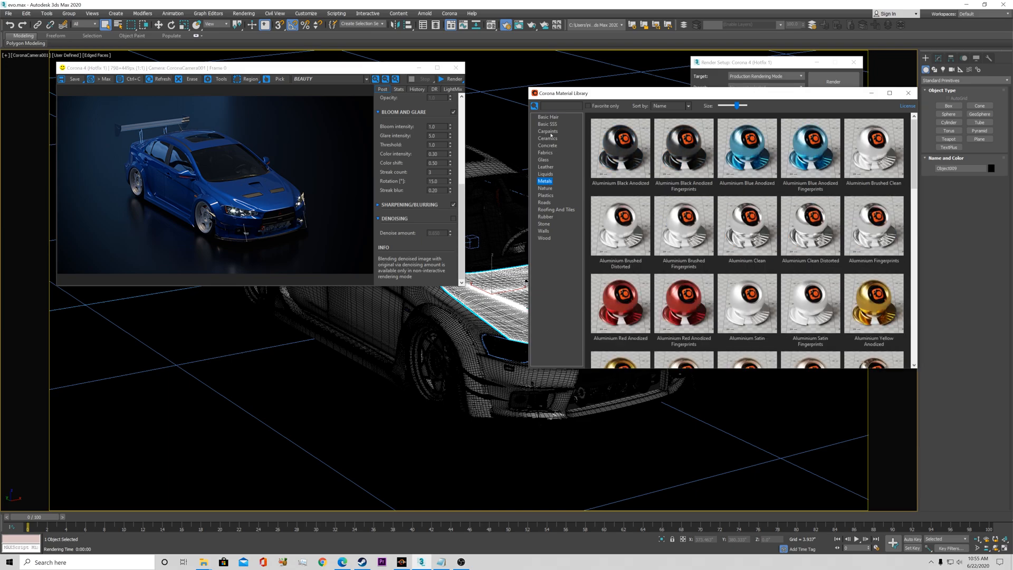
{"action": "left_click", "coordinate": [548, 130]}
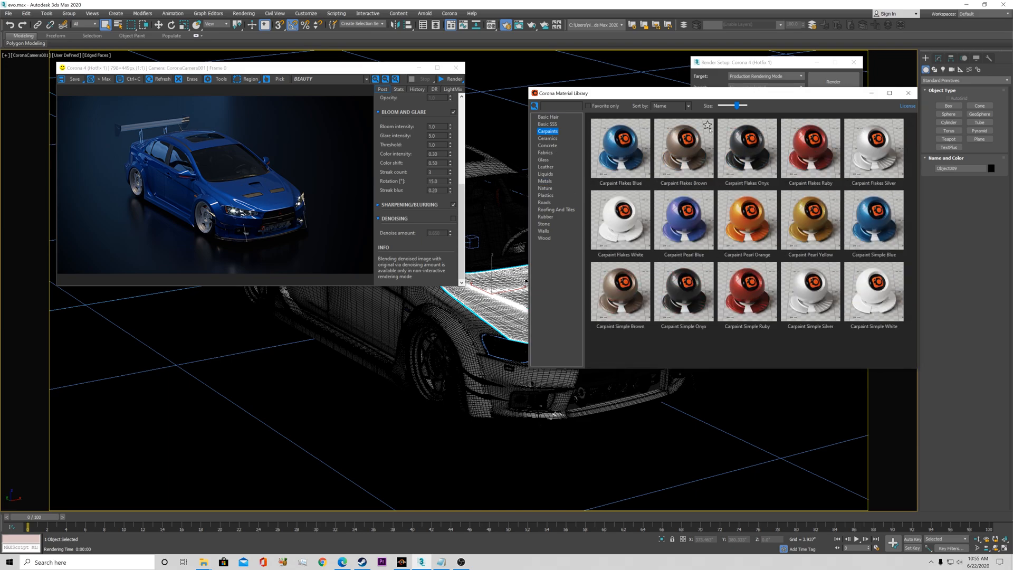
{"action": "left_click_drag", "start_coordinate": [711, 92], "coordinate": [672, 92]}
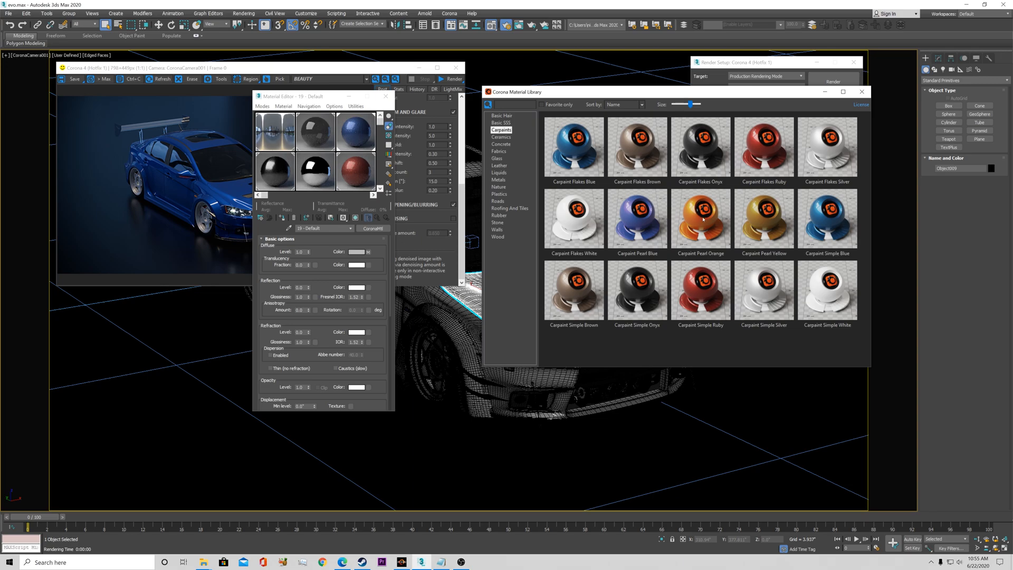
- Close the Material Editor, leaving the Carpaints library beside the render
{"action": "double_click", "coordinate": [700, 217]}
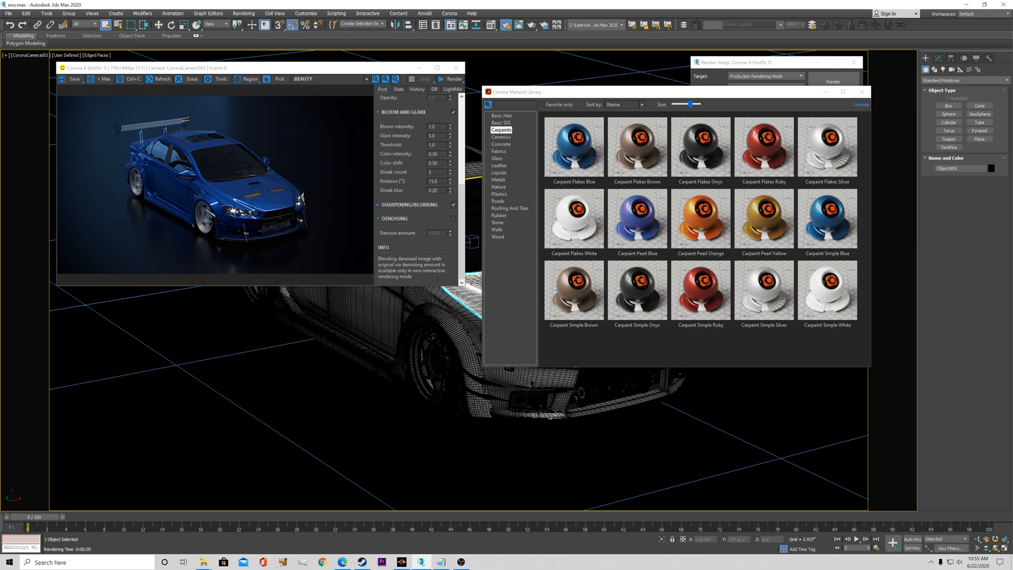
{"action": "mouse_move", "coordinate": [660, 267]}
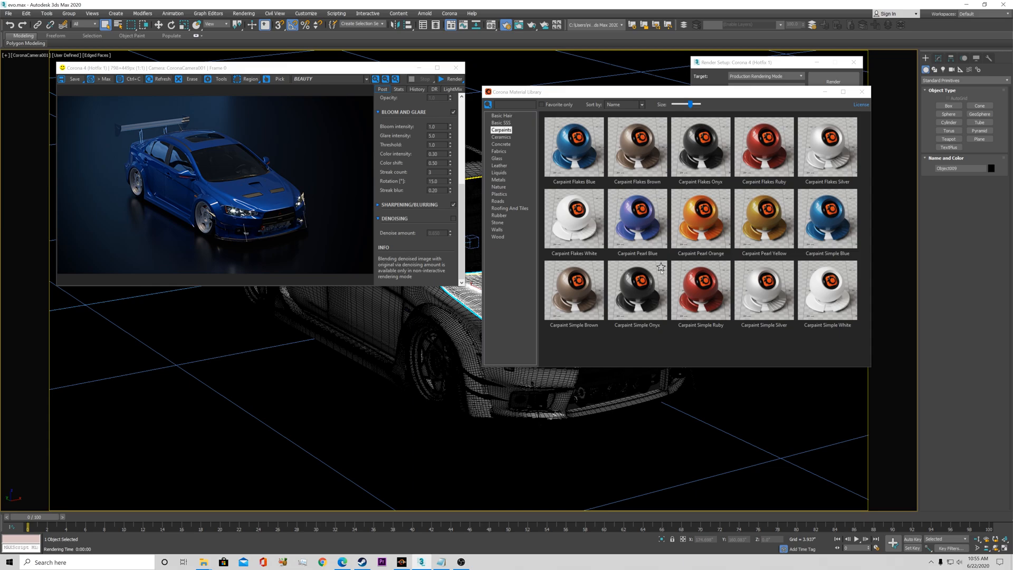
{"action": "mouse_move", "coordinate": [636, 289]}
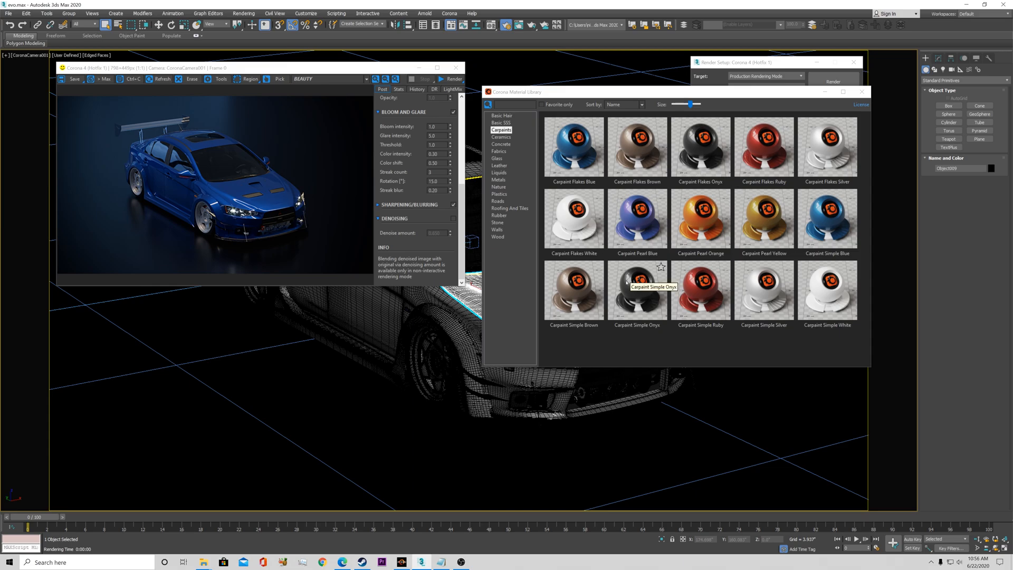
{"action": "mouse_move", "coordinate": [641, 227]}
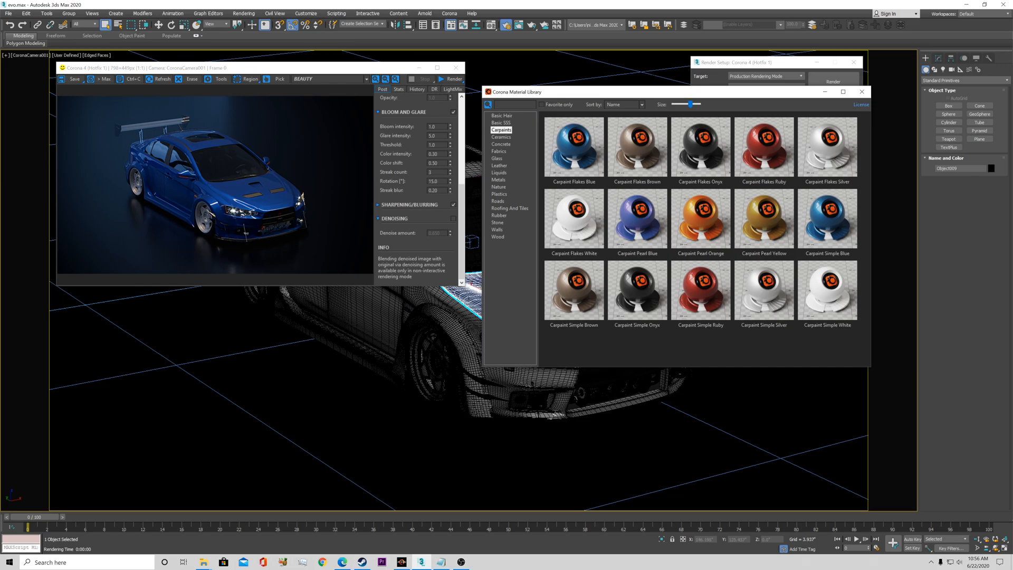
- Close the Corona Frame Buffer so the Render Setup dialog sits in front
{"action": "right_click", "coordinate": [699, 220]}
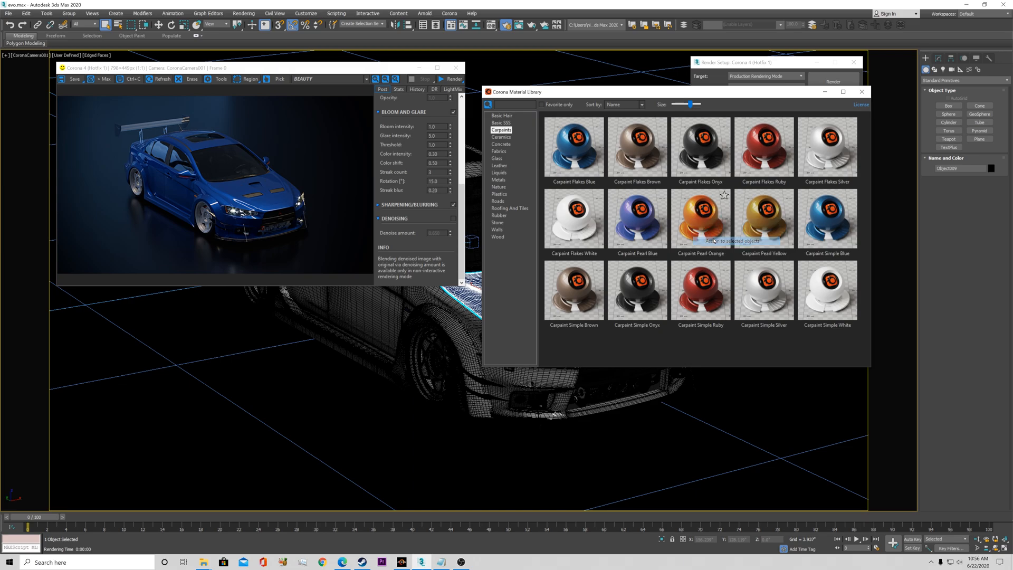
{"action": "mouse_move", "coordinate": [287, 197]}
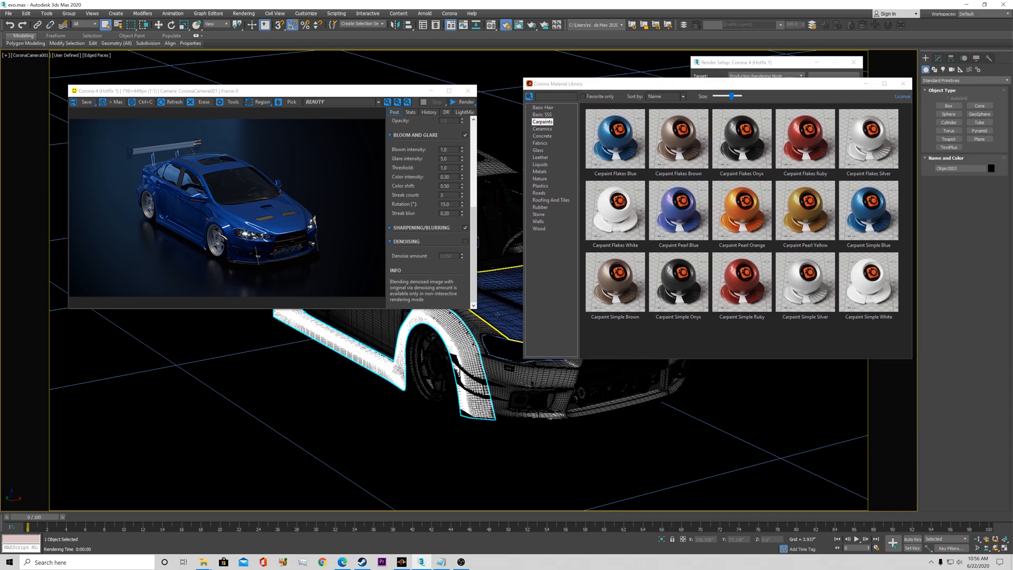
{"action": "left_click", "coordinate": [464, 102]}
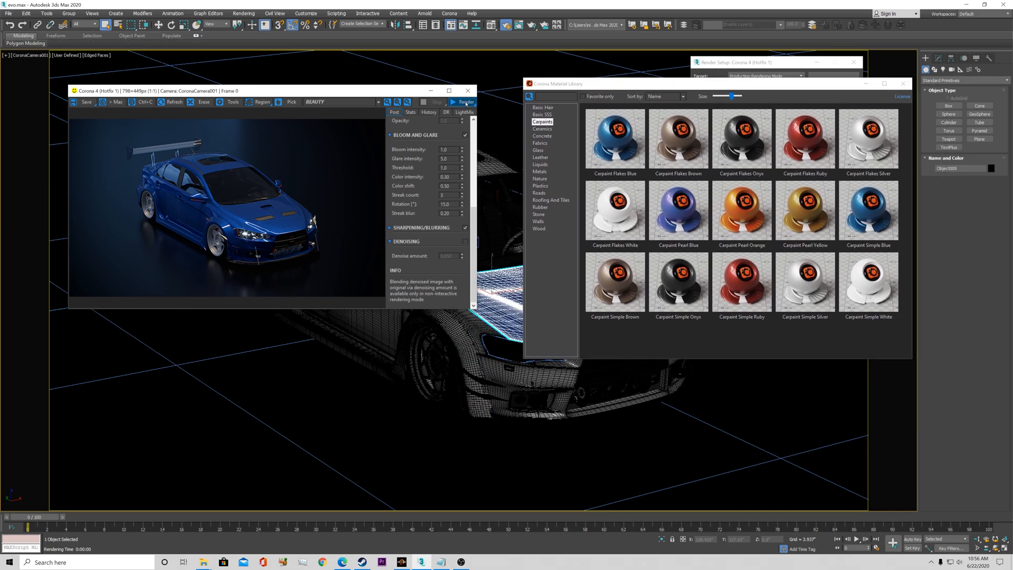
{"action": "left_click", "coordinate": [464, 101]}
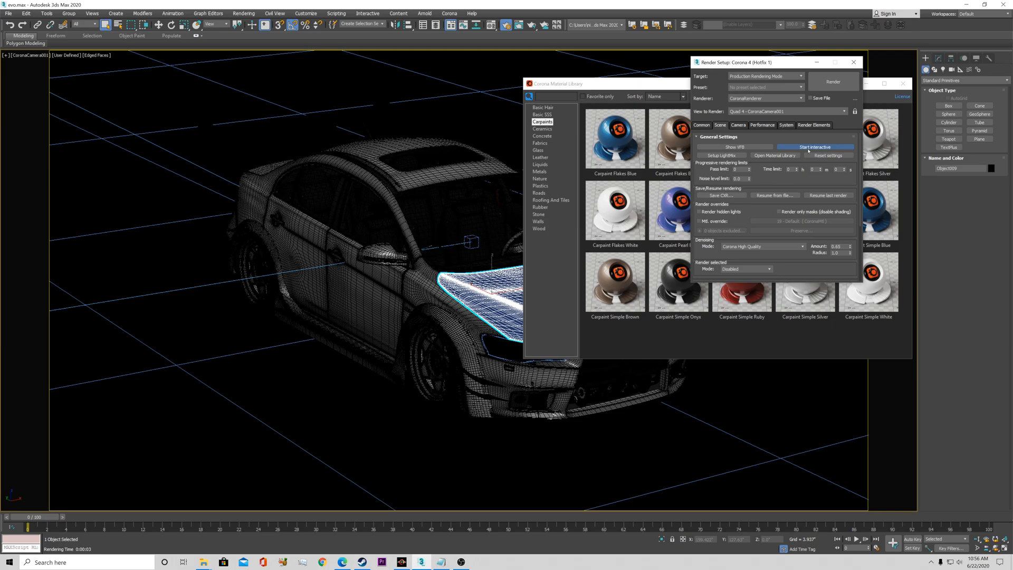
- Start an interactive render and assign Carpaint Pearl Orange to the selected Evo X body parts
{"action": "left_click", "coordinate": [814, 147]}
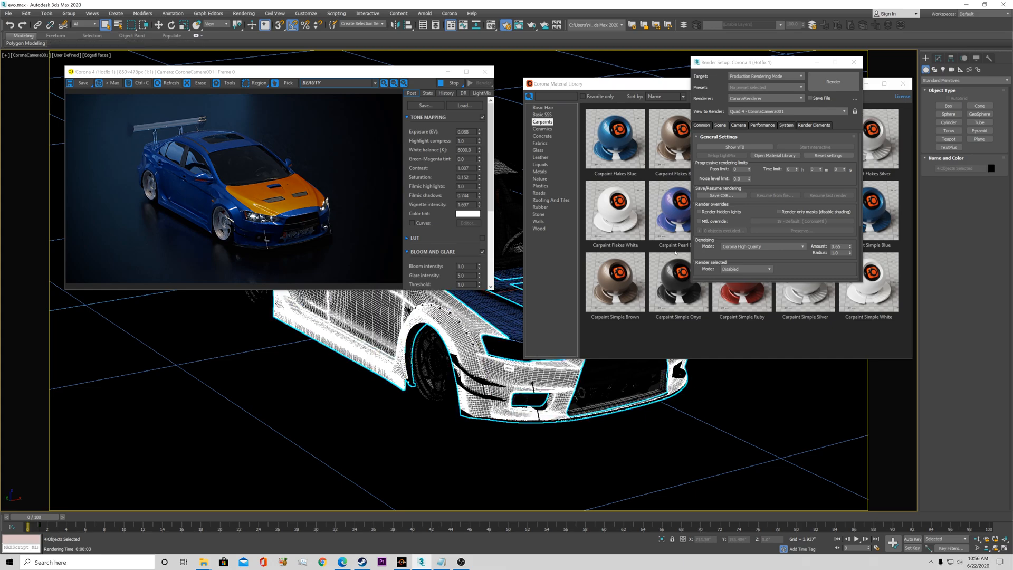
{"action": "right_click", "coordinate": [742, 212]}
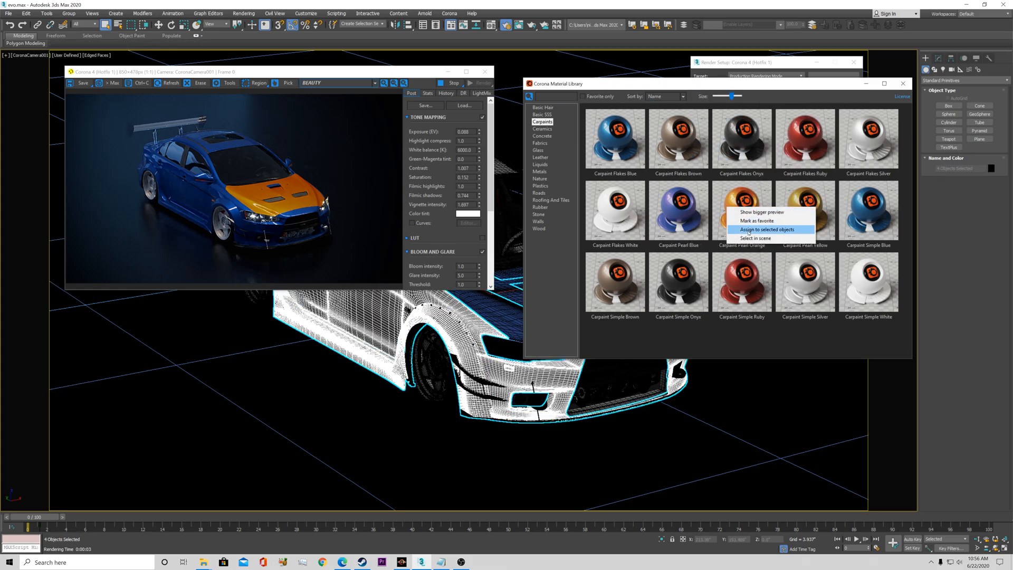
{"action": "left_click", "coordinate": [768, 229]}
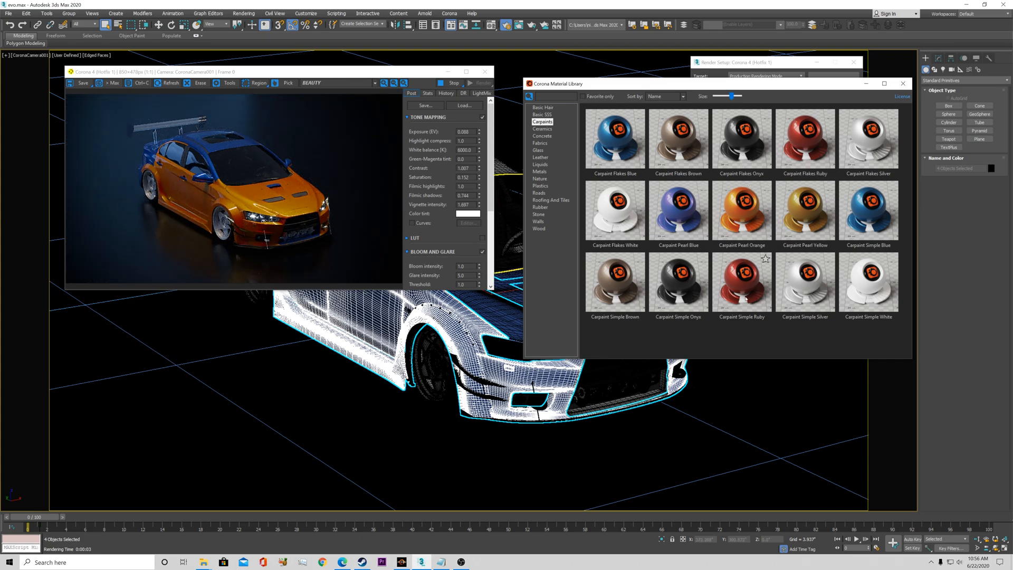
{"action": "mouse_move", "coordinate": [742, 281]}
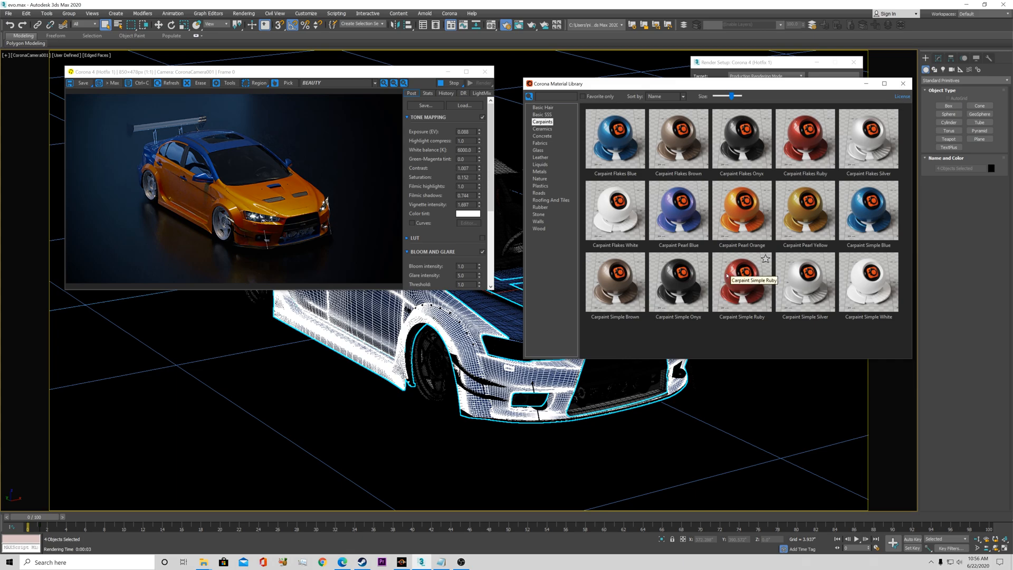
{"action": "mouse_move", "coordinate": [741, 211]}
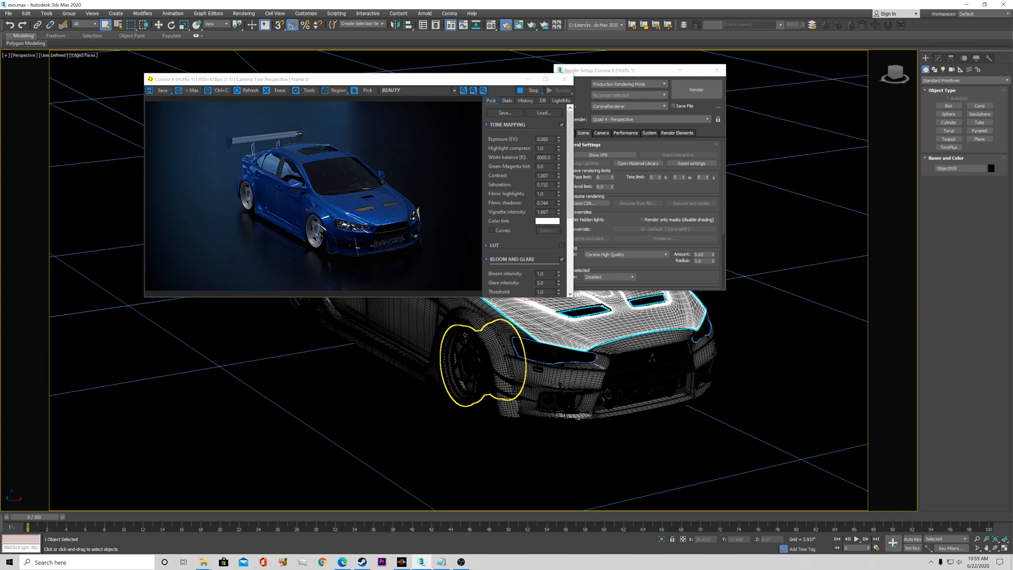
{"action": "mouse_move", "coordinate": [466, 335]}
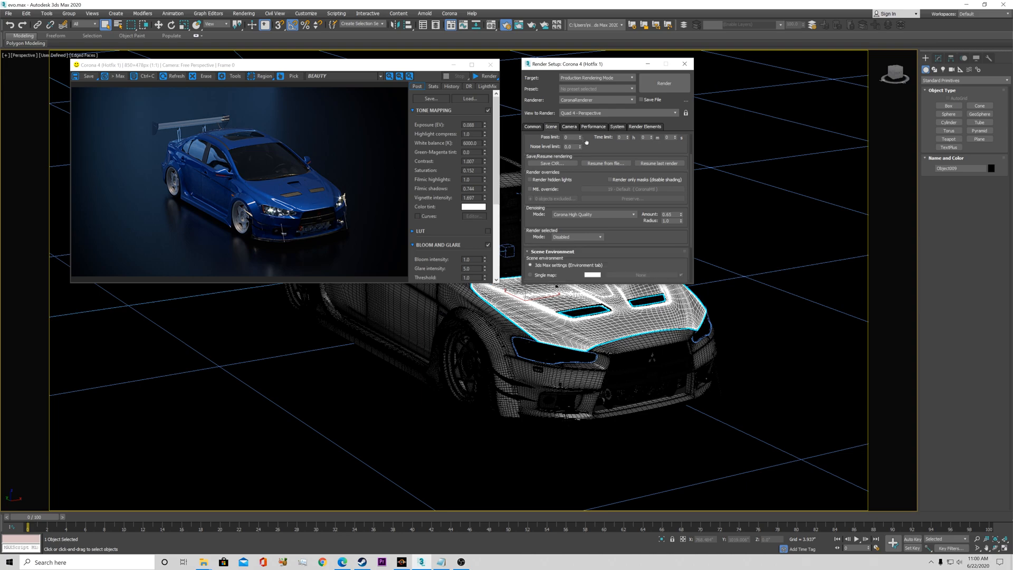
- Show Corona's general render settings in Render Setup
{"action": "left_click", "coordinate": [549, 137]}
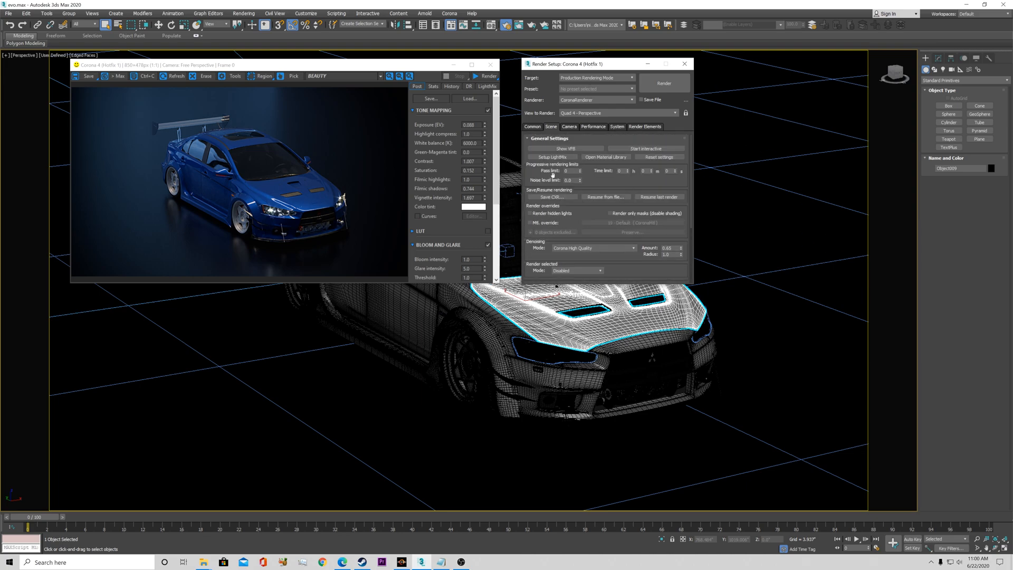
{"action": "mouse_move", "coordinate": [574, 214]}
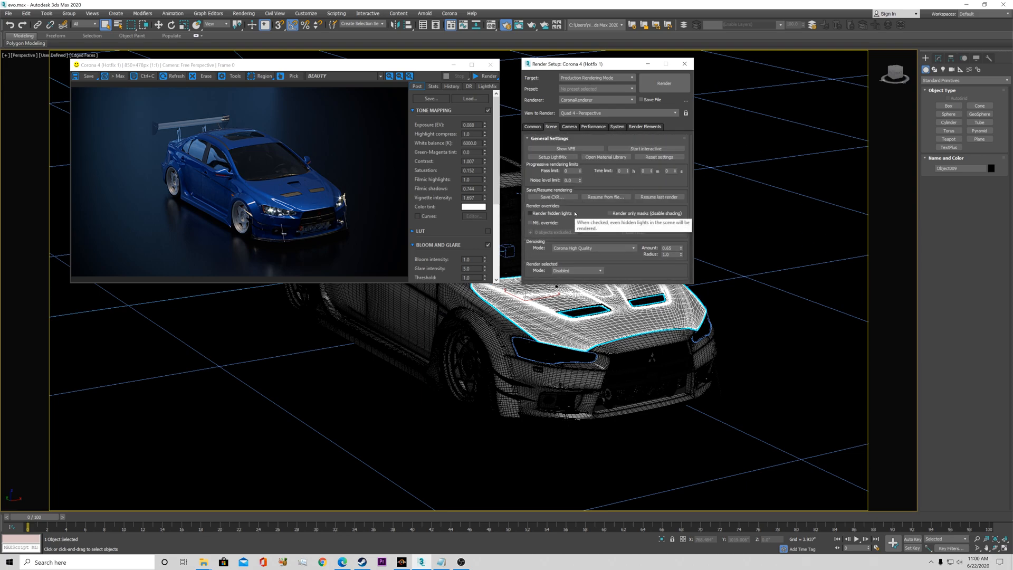
{"action": "mouse_move", "coordinate": [325, 154]}
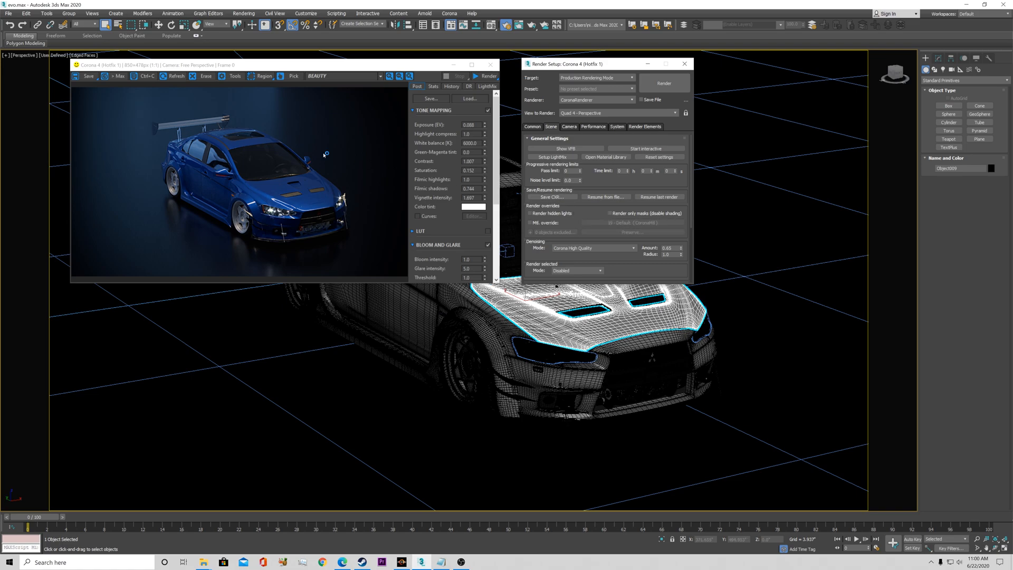
{"action": "mouse_move", "coordinate": [321, 140]}
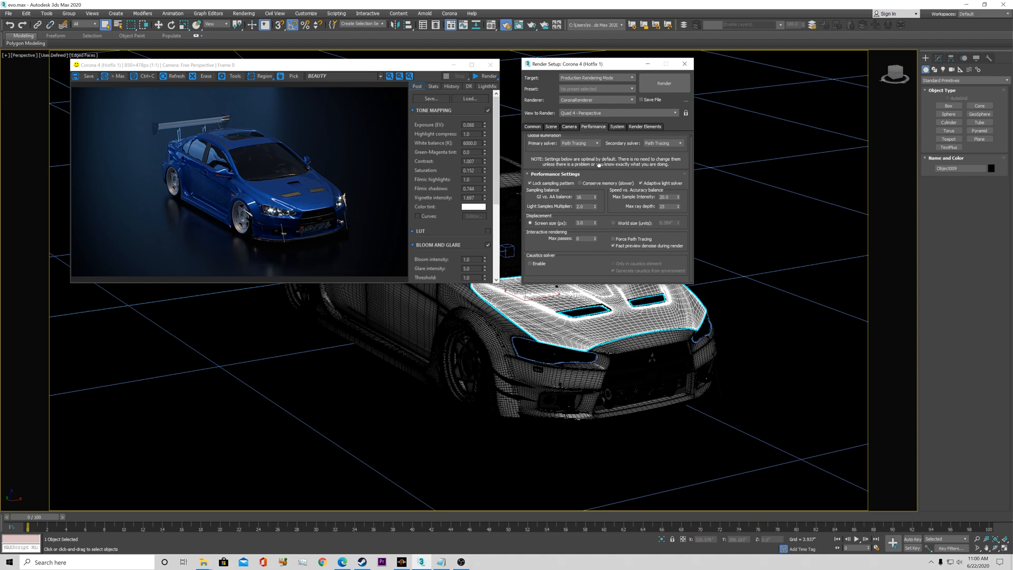
{"action": "mouse_move", "coordinate": [586, 210]}
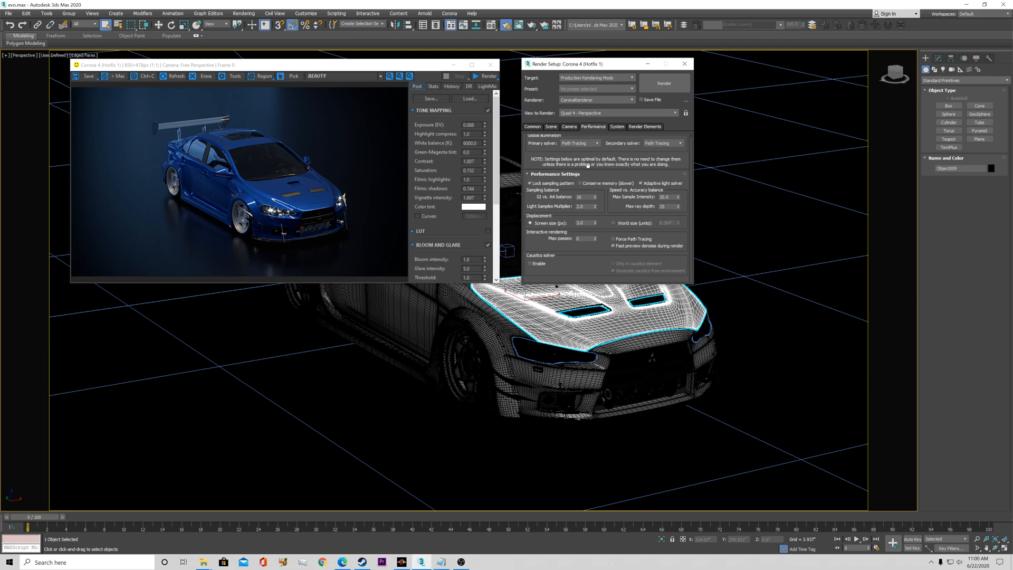
{"action": "mouse_move", "coordinate": [611, 152]}
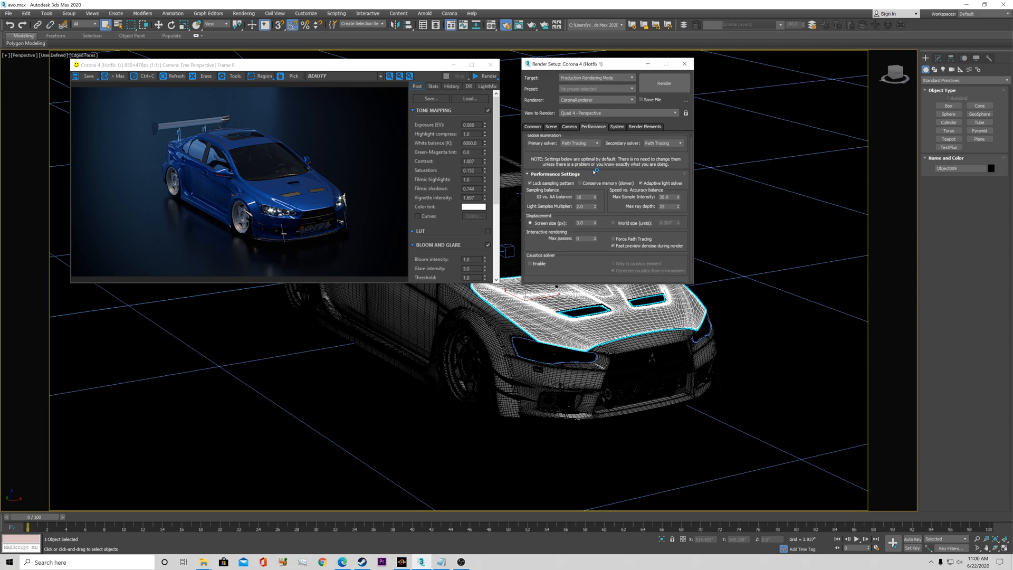
- Show the Camera tab's postprocessing and bloom/glare rollouts, then return to Performance
{"action": "left_click", "coordinate": [551, 125]}
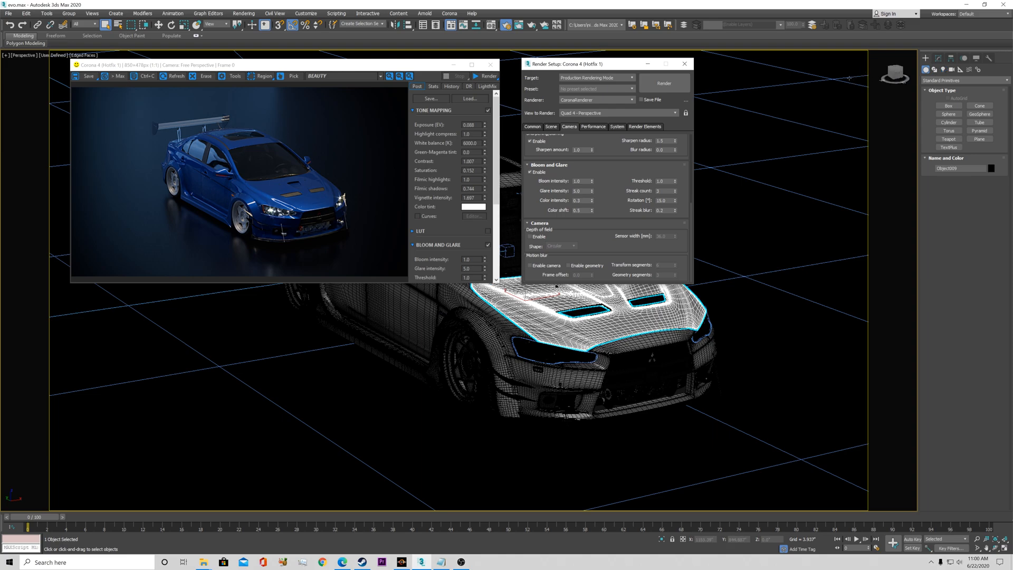
{"action": "mouse_move", "coordinate": [369, 155]}
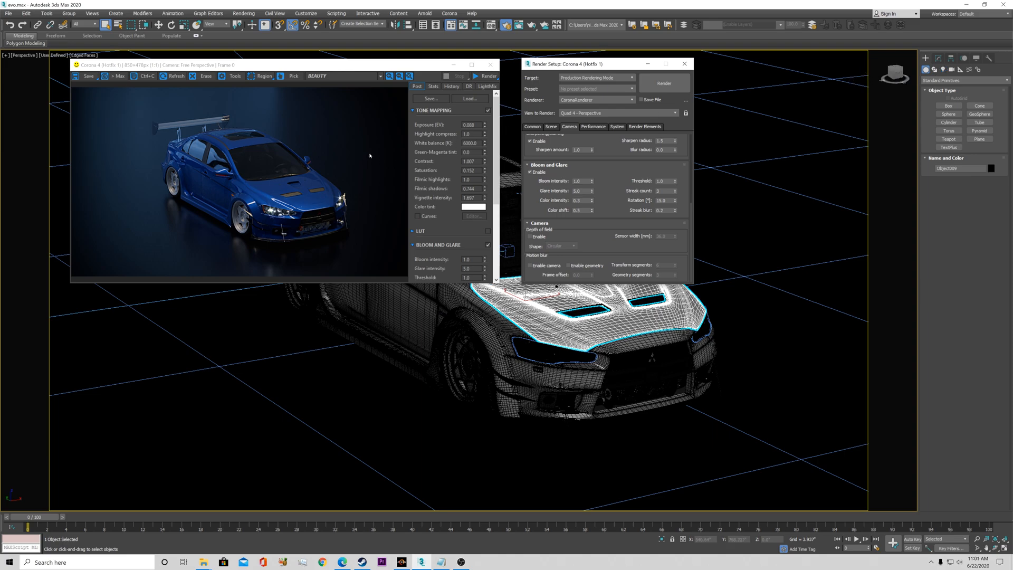
{"action": "mouse_move", "coordinate": [916, 122]}
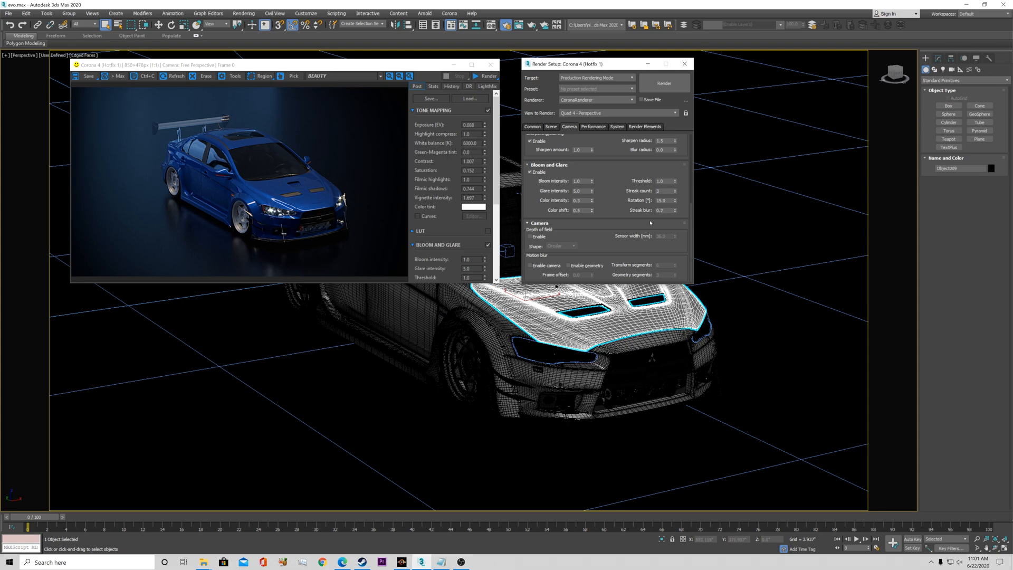
{"action": "left_click", "coordinate": [530, 237]}
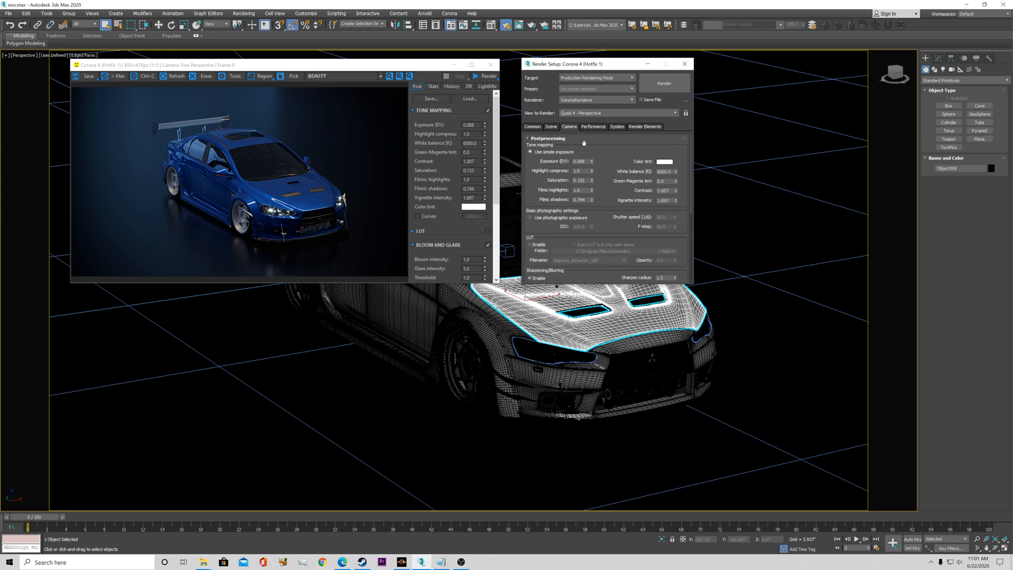
{"action": "left_click", "coordinate": [592, 126]}
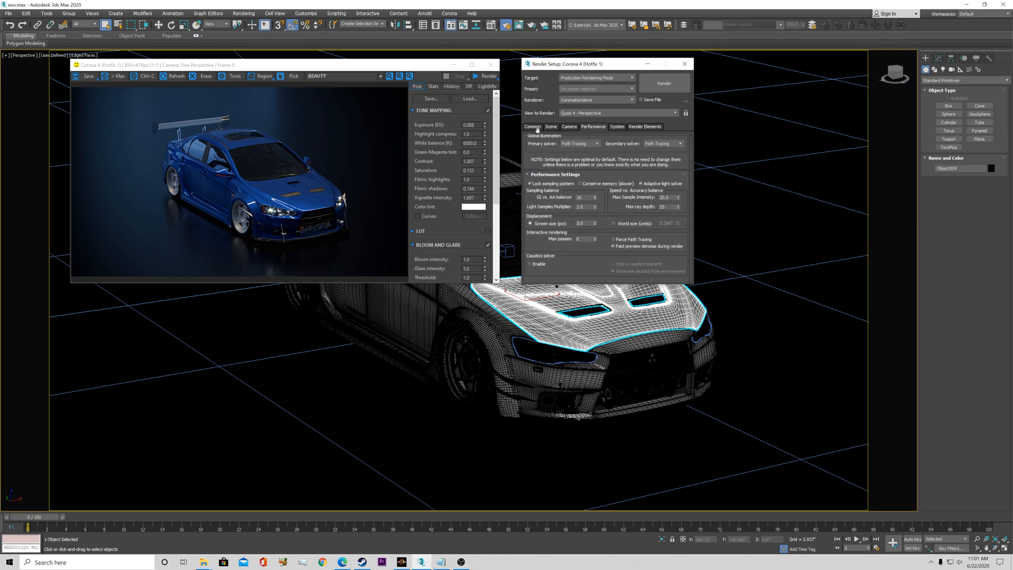
- Keep Denoising Mode on Corona High Quality in the Common settings and inspect the rendered hood up close
{"action": "left_click", "coordinate": [532, 126]}
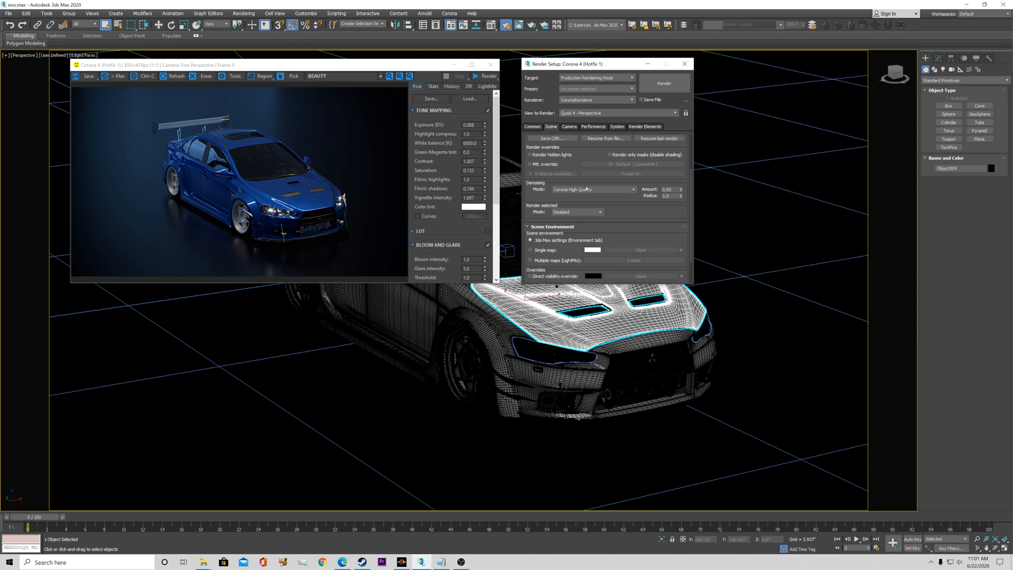
{"action": "left_click", "coordinate": [592, 189]}
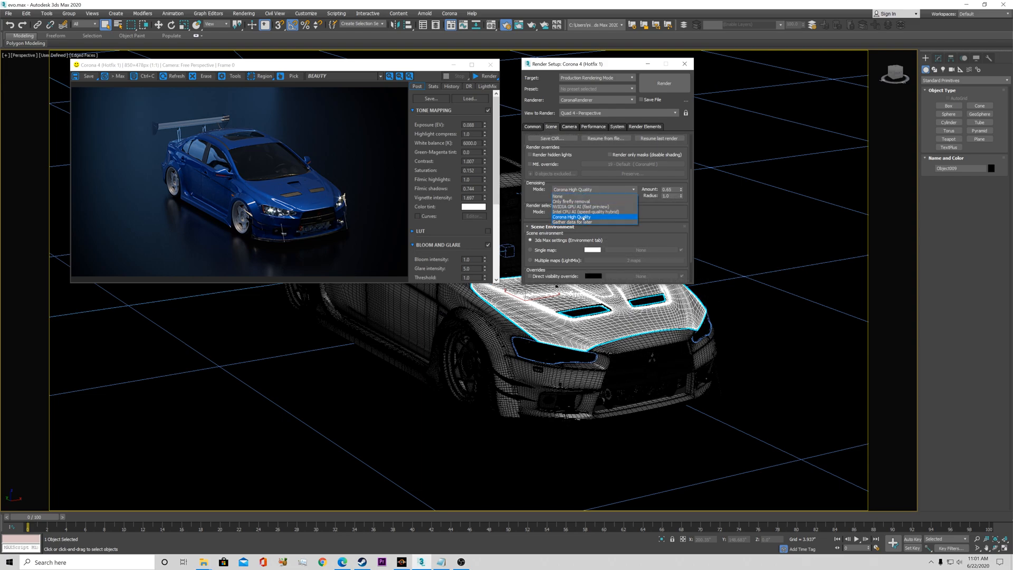
{"action": "left_click", "coordinate": [572, 217]}
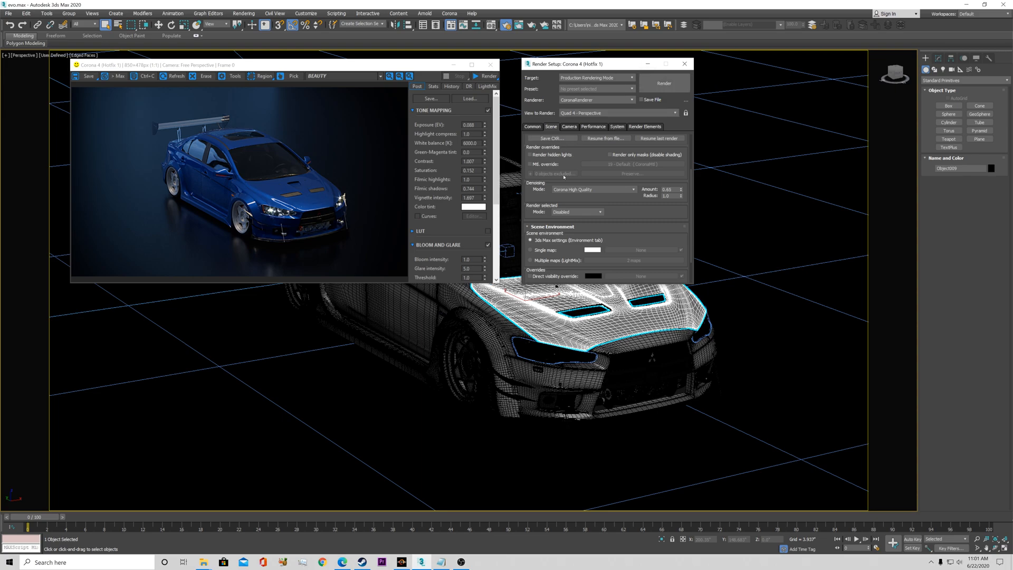
{"action": "mouse_move", "coordinate": [286, 190]}
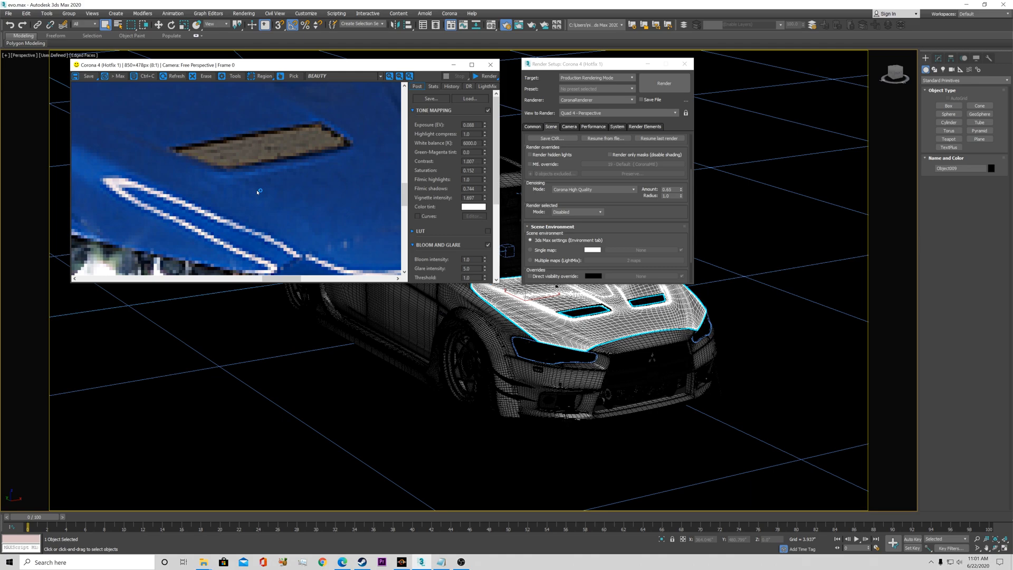
{"action": "mouse_move", "coordinate": [343, 193]}
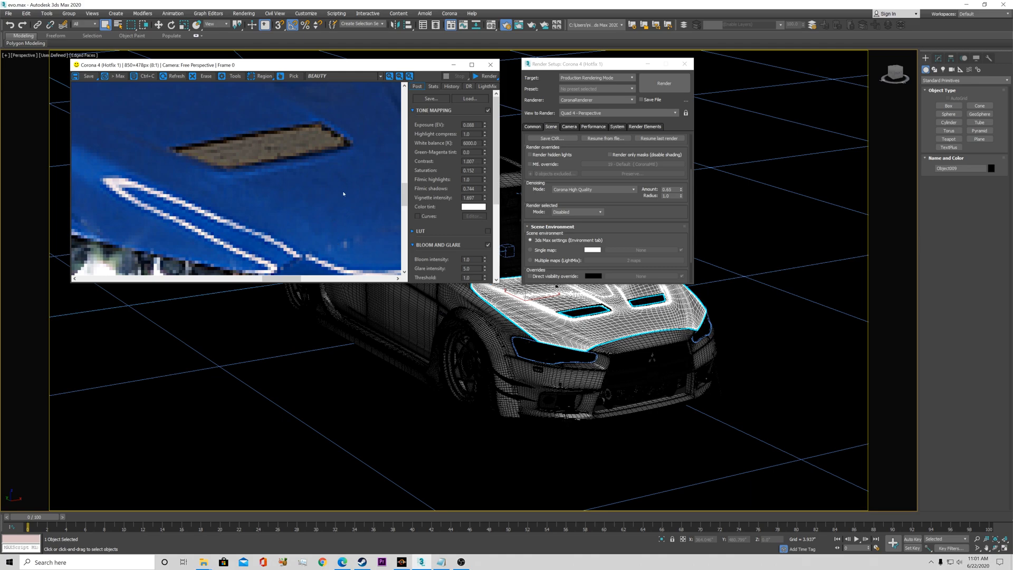
{"action": "mouse_move", "coordinate": [336, 189]}
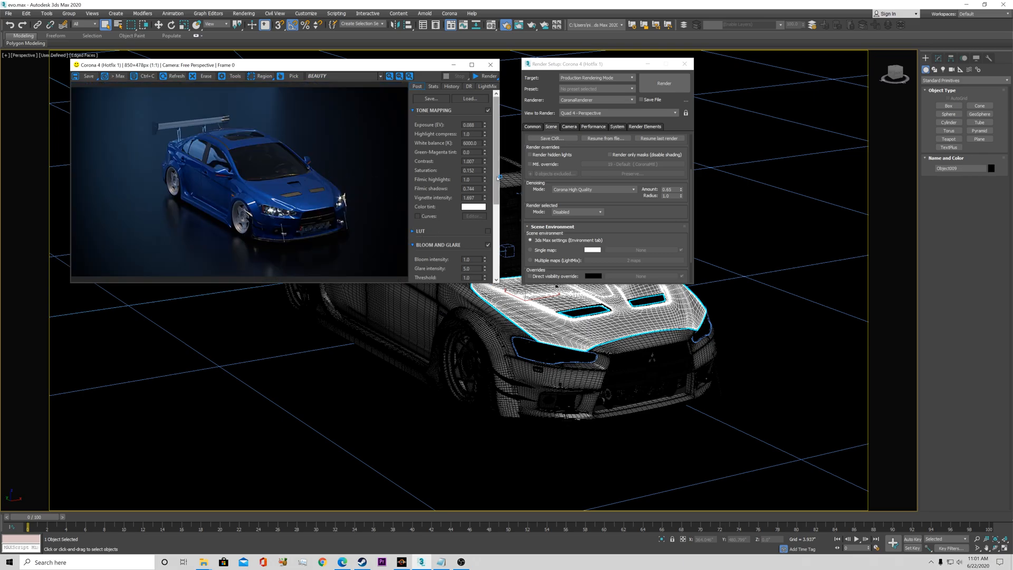
{"action": "scroll", "scroll_direction": "down", "scroll_amount": 3}
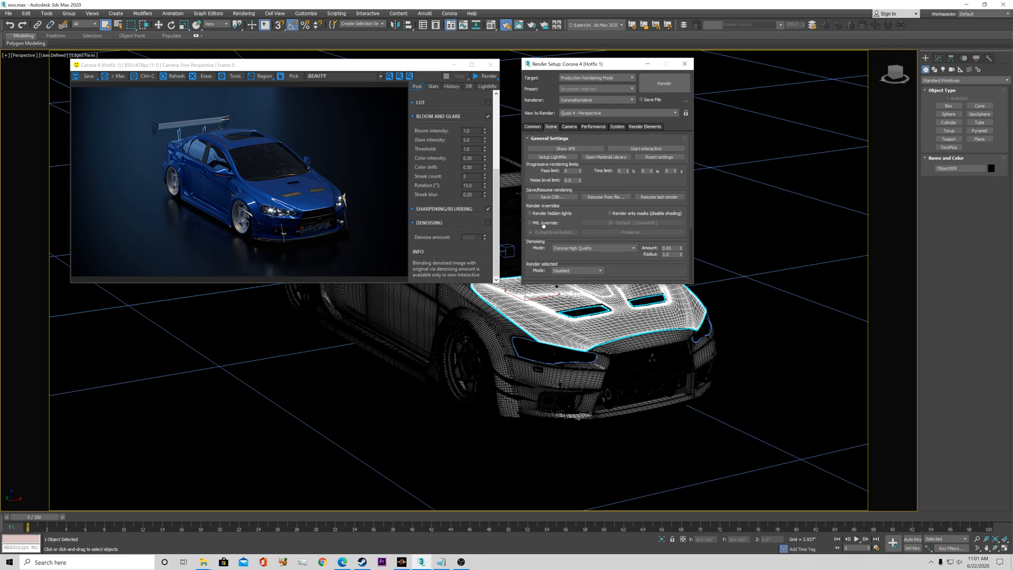
{"action": "left_click", "coordinate": [549, 138]}
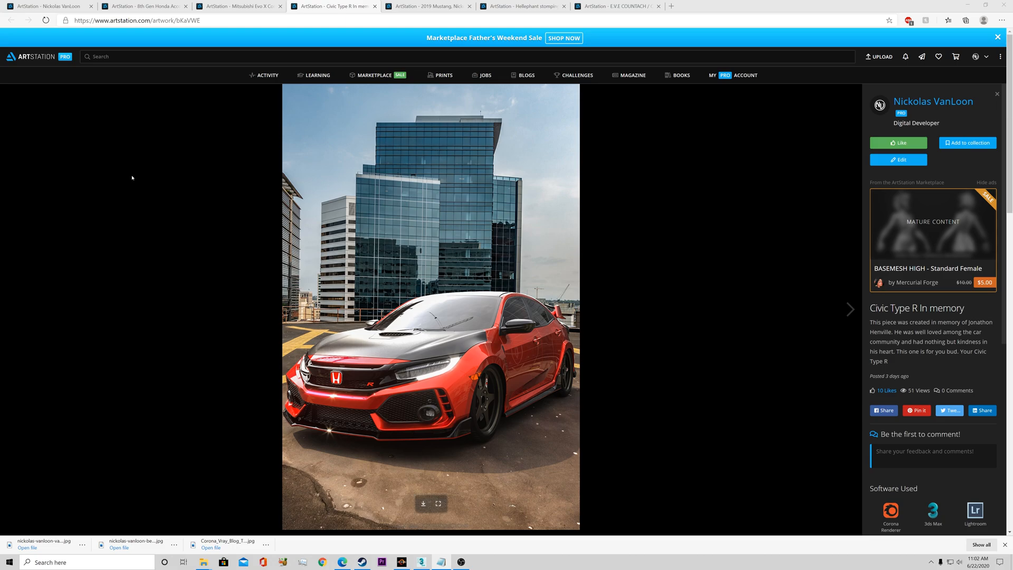
{"action": "mouse_move", "coordinate": [192, 226]}
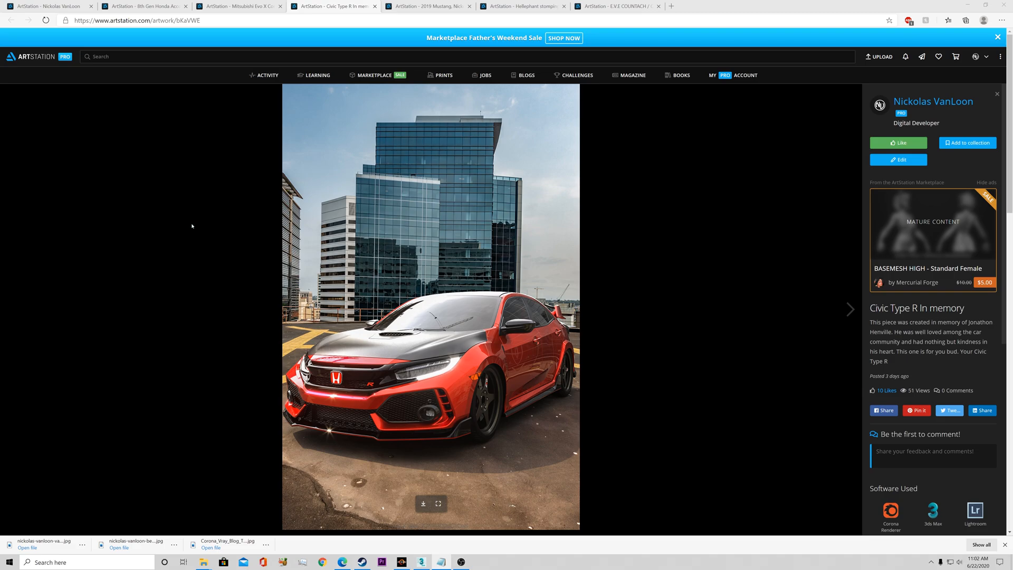
{"action": "mouse_move", "coordinate": [196, 244]}
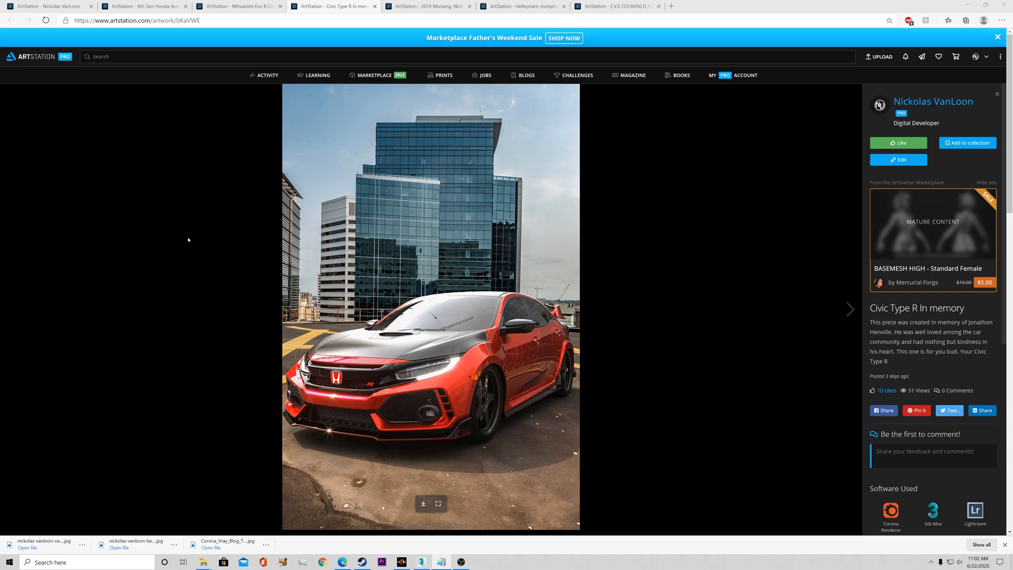
{"action": "mouse_move", "coordinate": [182, 236]}
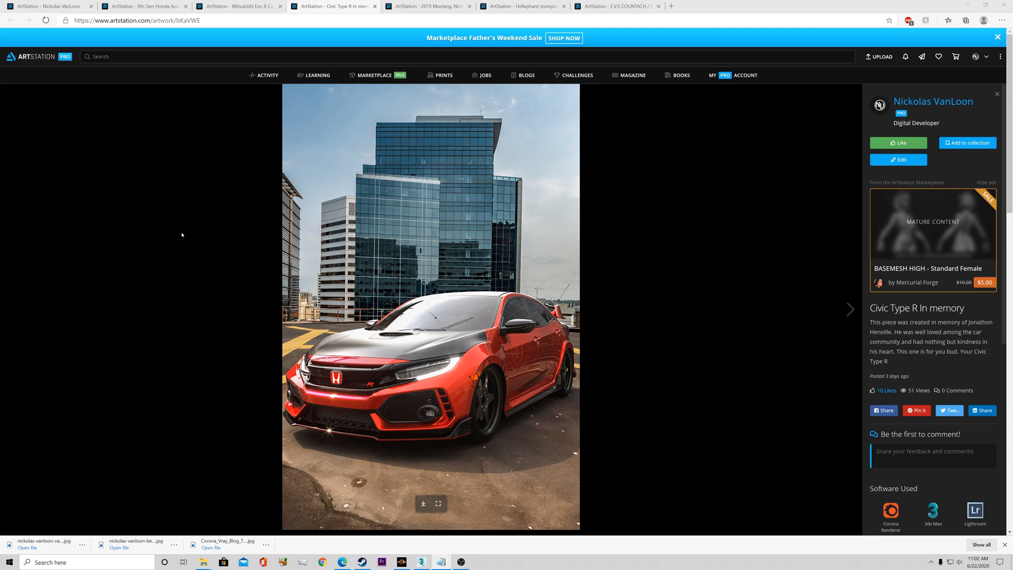
{"action": "mouse_move", "coordinate": [194, 267]}
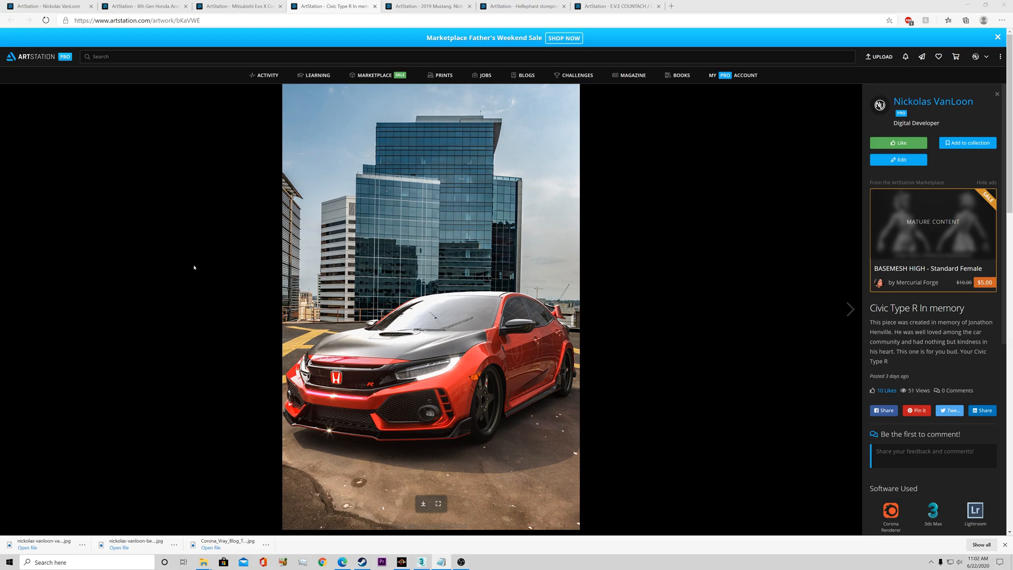
{"action": "mouse_move", "coordinate": [194, 264]}
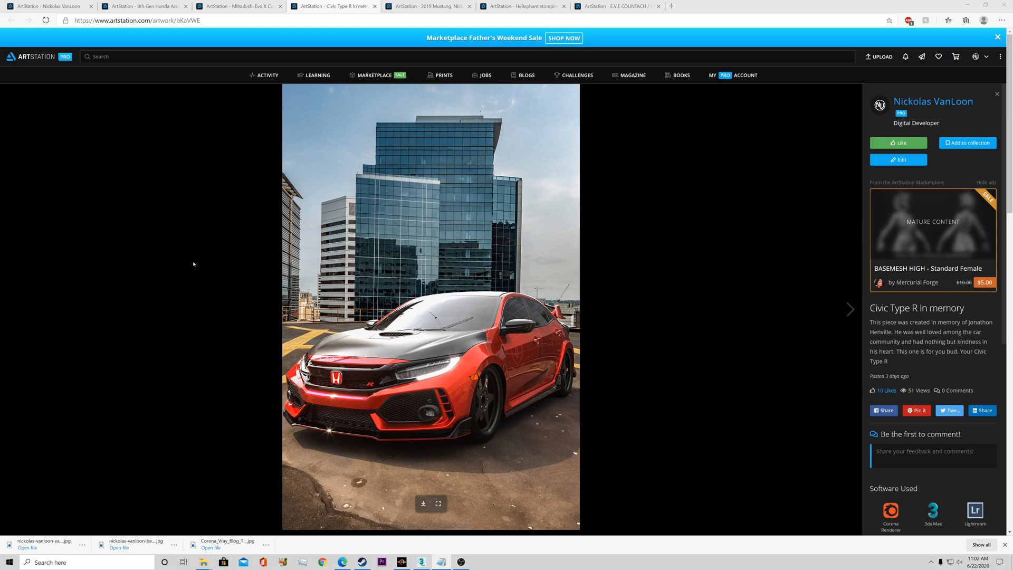
{"action": "mouse_move", "coordinate": [203, 258]}
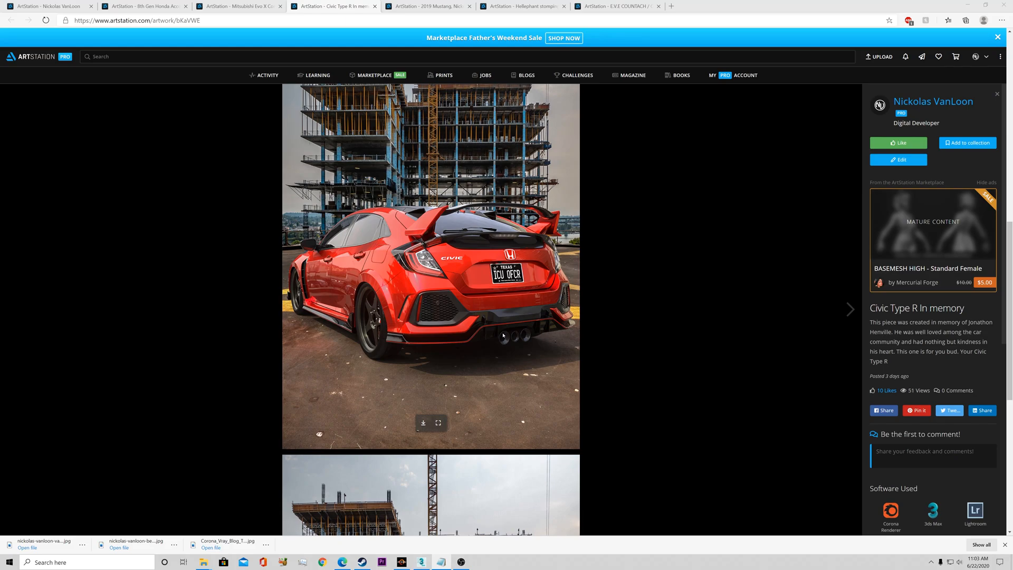
- View the 'Civic Type R In memory' artwork on ArtStation, scrolling to its additional rear shot
{"action": "left_click", "coordinate": [851, 310]}
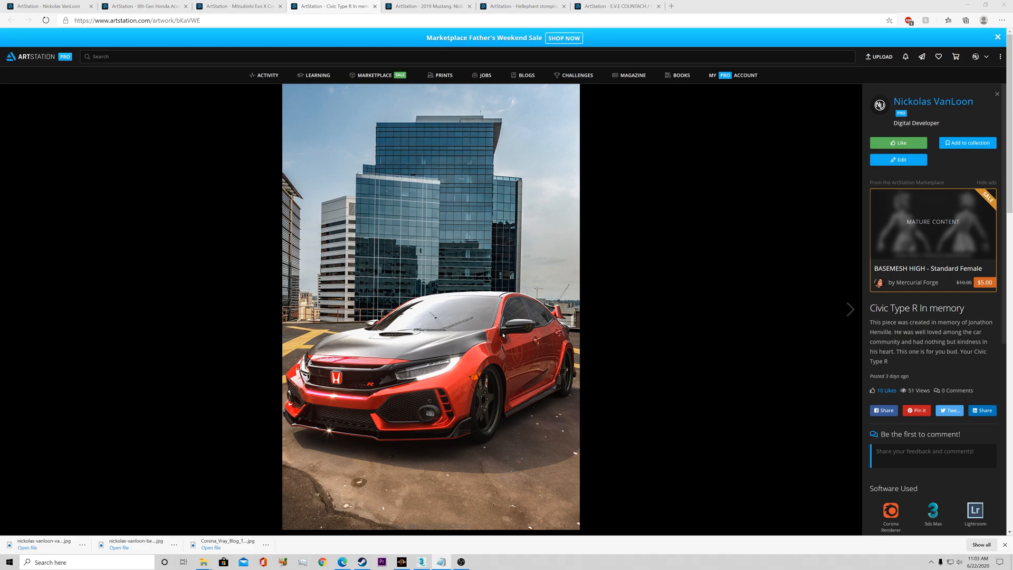
{"action": "mouse_move", "coordinate": [603, 318]}
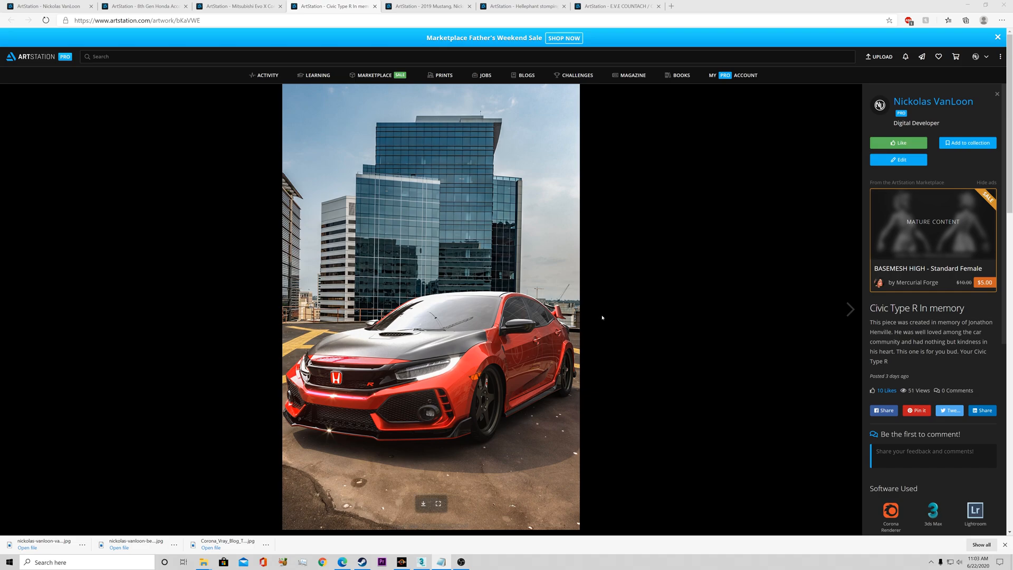
{"action": "mouse_move", "coordinate": [598, 315]}
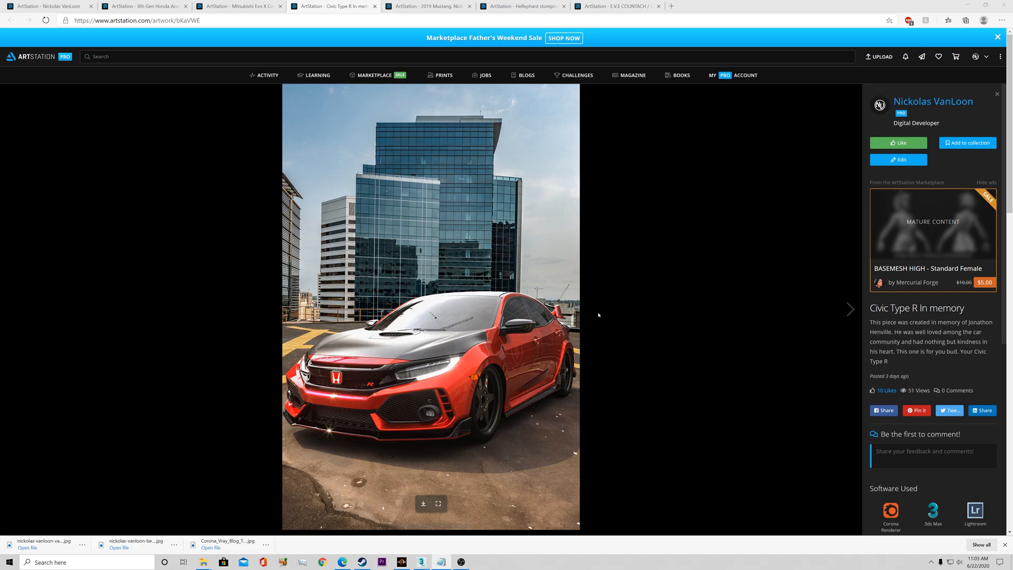
{"action": "mouse_move", "coordinate": [600, 315]}
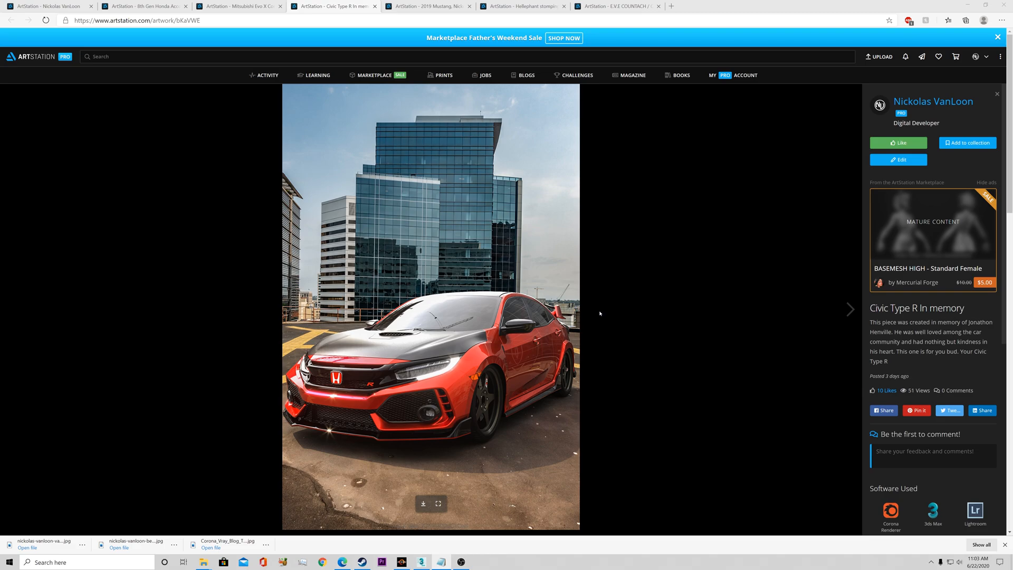
{"action": "scroll", "scroll_direction": "down", "scroll_amount": 3}
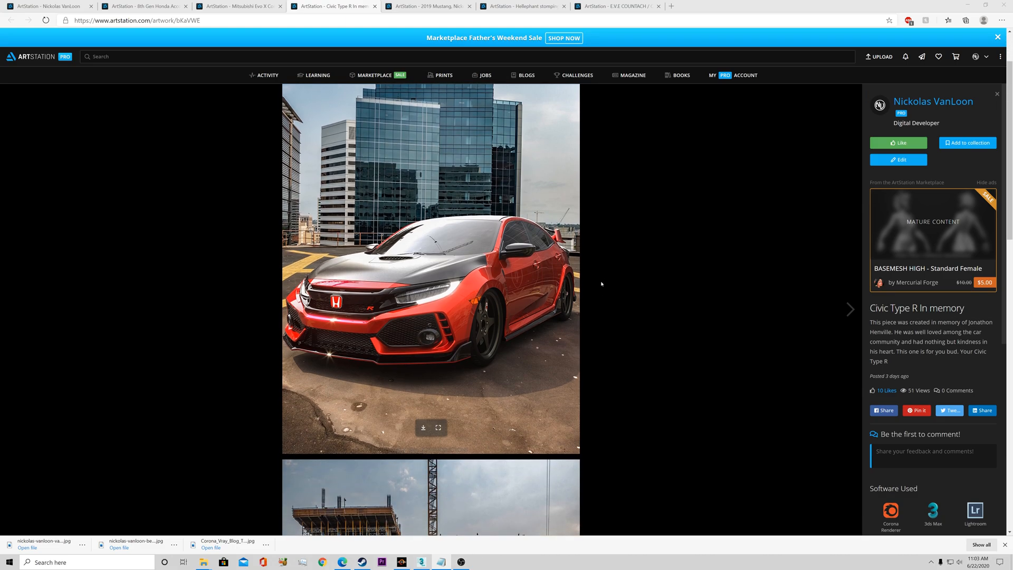
{"action": "mouse_move", "coordinate": [280, 242]}
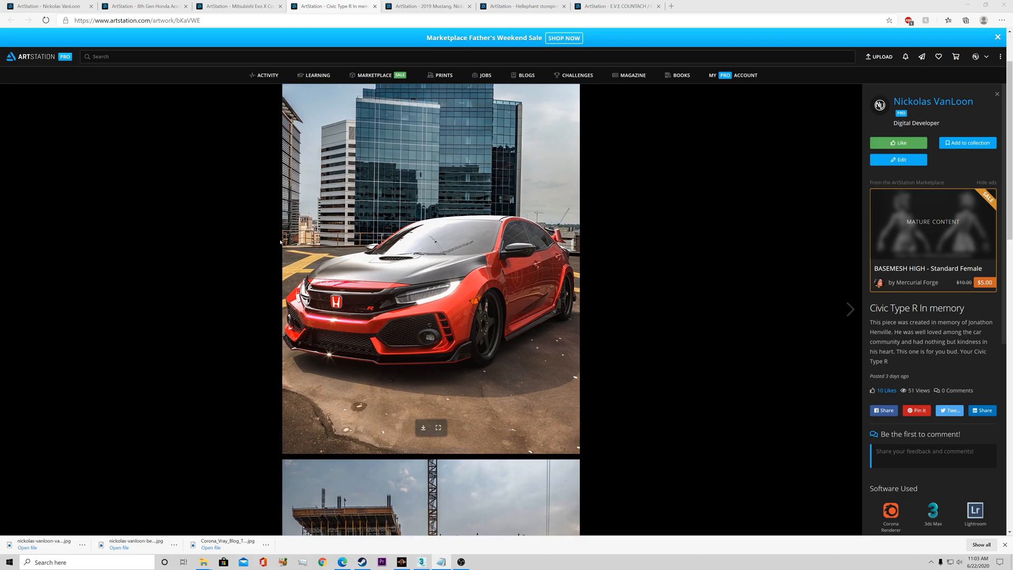
{"action": "mouse_move", "coordinate": [520, 280]}
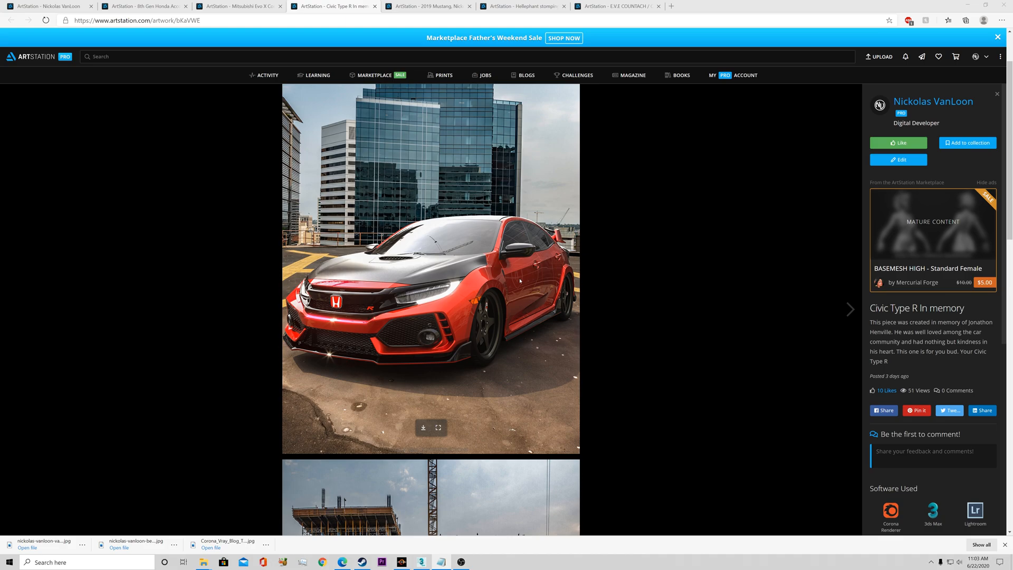
{"action": "mouse_move", "coordinate": [477, 332]}
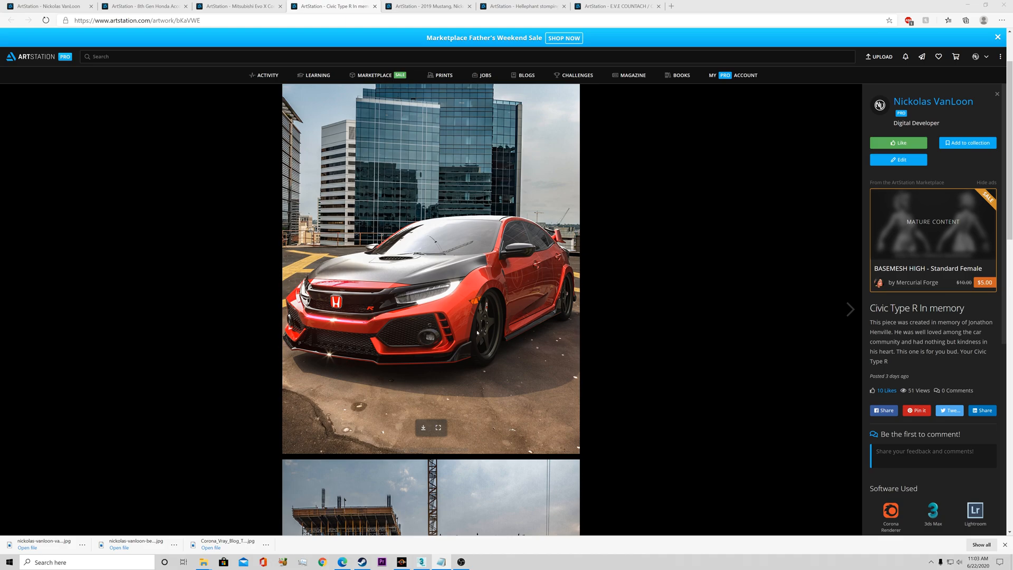
{"action": "mouse_move", "coordinate": [476, 354]}
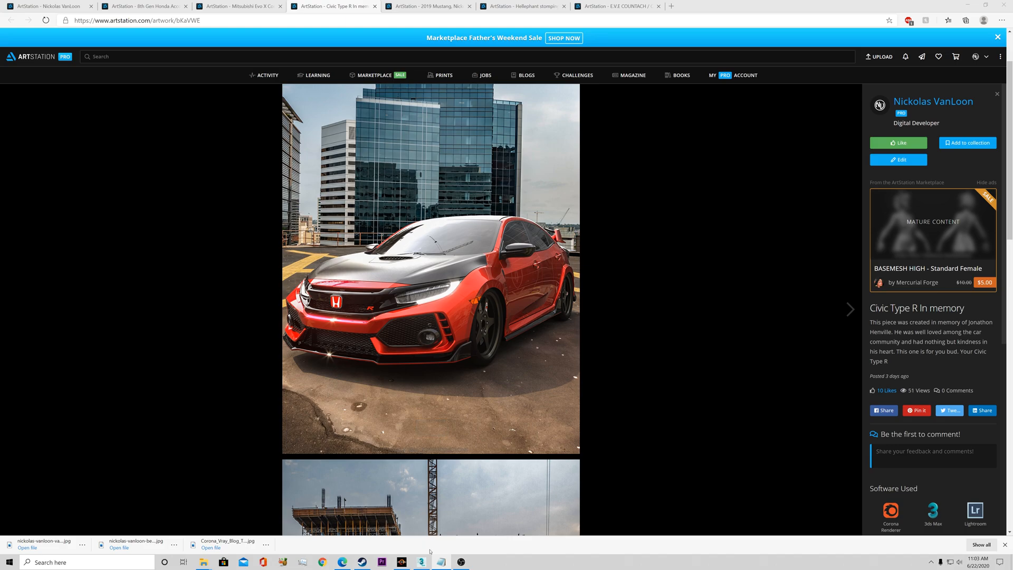
- Return to the 3ds Max scene and start the Corona production render of the blue Evo X
{"action": "left_click", "coordinate": [401, 562]}
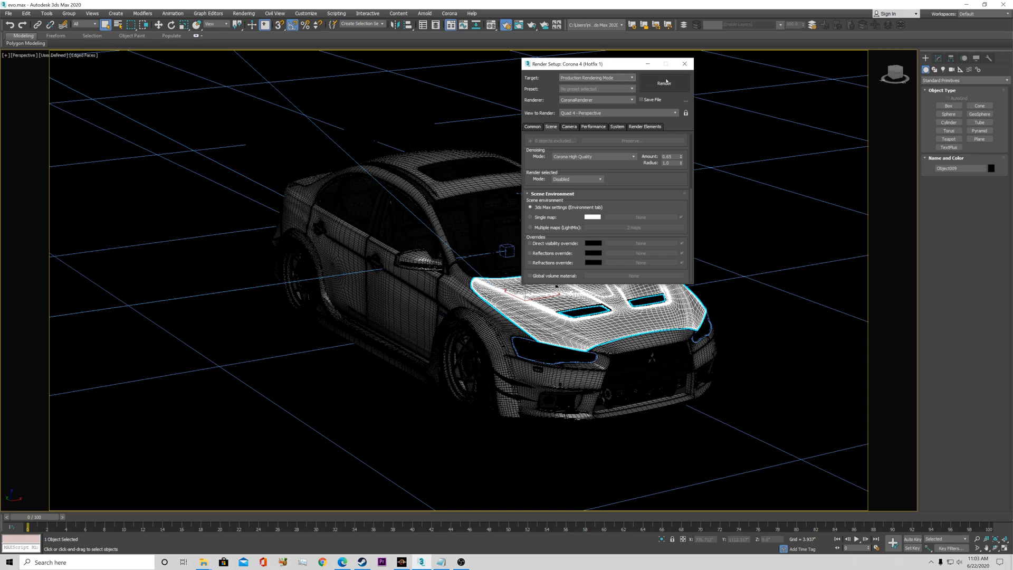
{"action": "left_click", "coordinate": [664, 82]}
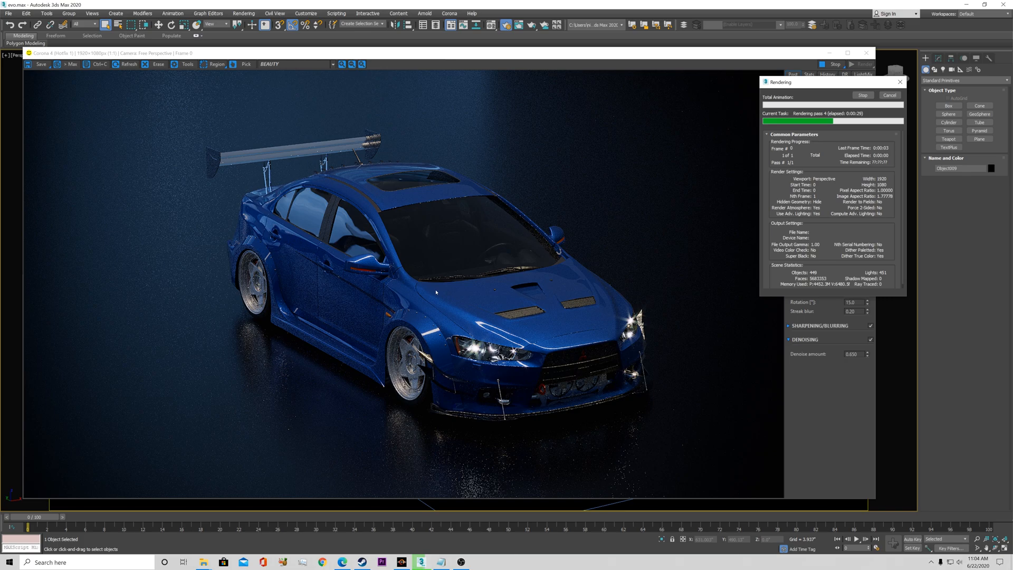
{"action": "mouse_move", "coordinate": [543, 289]}
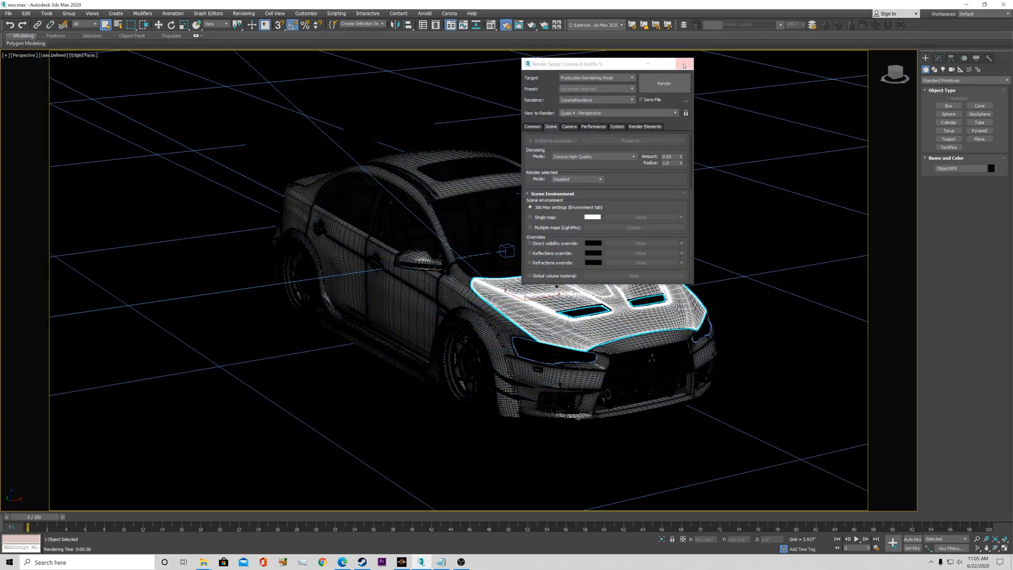
- Close Render Setup, show the Corona Converter from the viewport quad menu, then dismiss it
{"action": "left_click", "coordinate": [684, 66]}
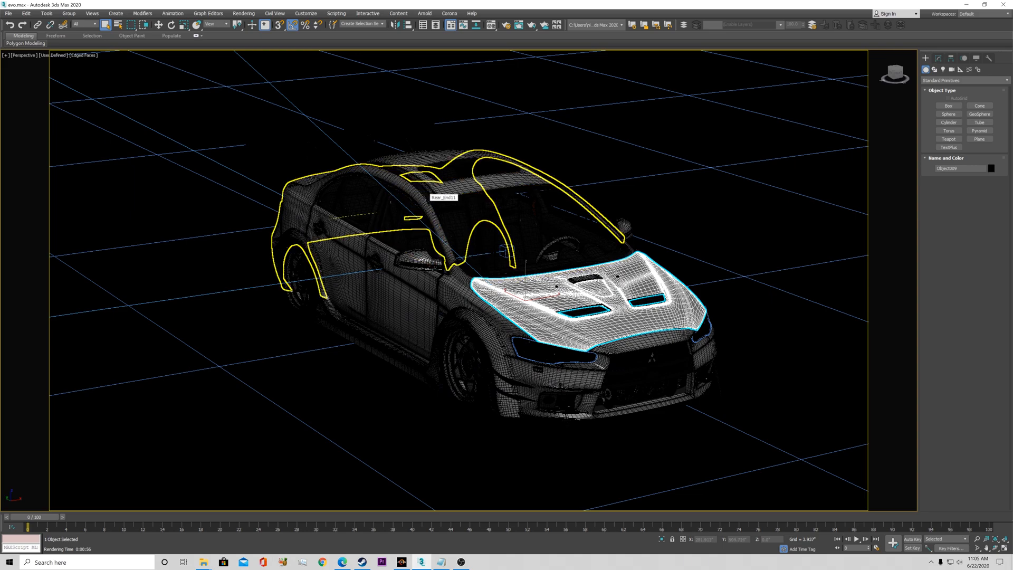
{"action": "mouse_move", "coordinate": [732, 394]}
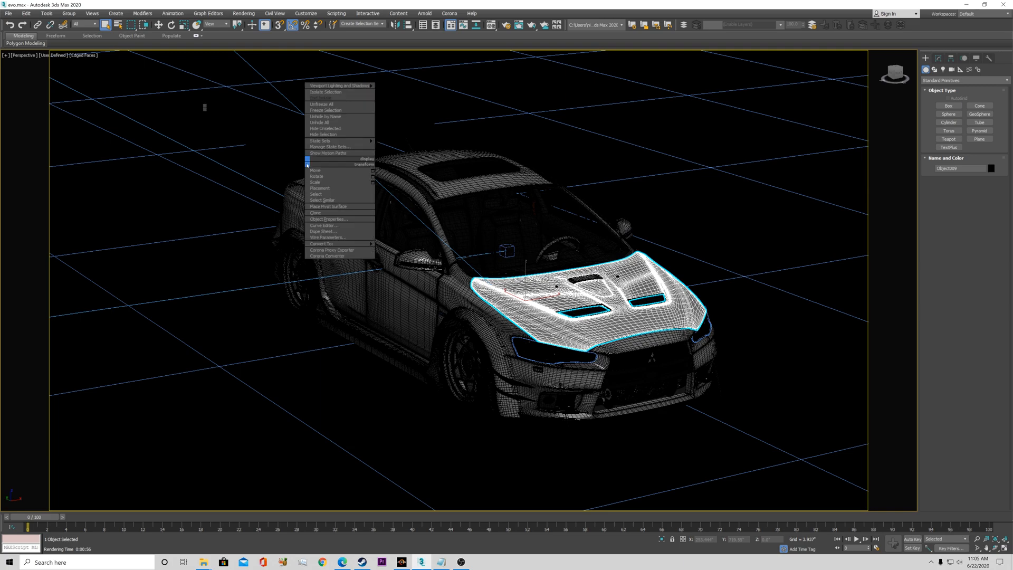
{"action": "mouse_move", "coordinate": [329, 256]}
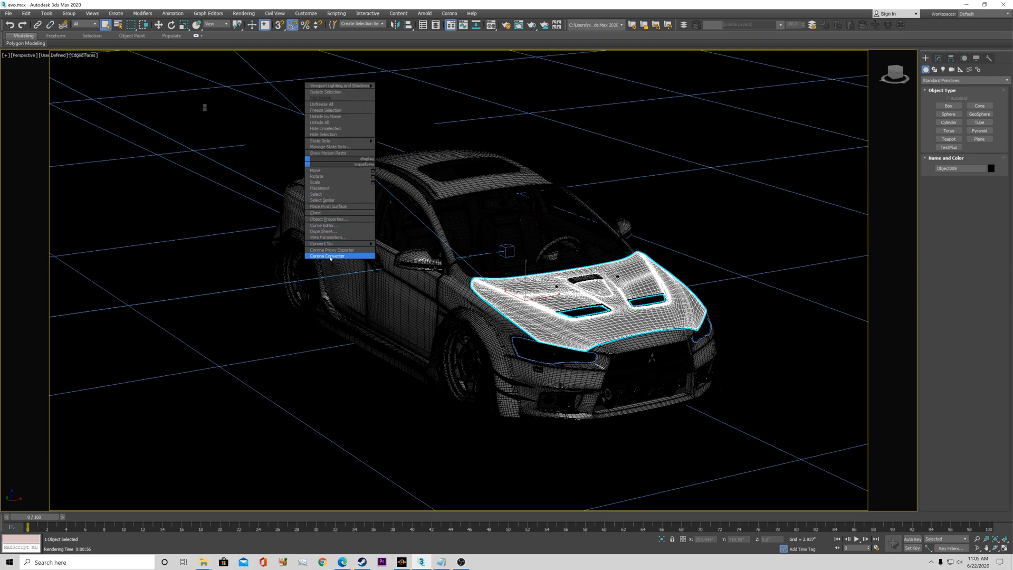
{"action": "mouse_move", "coordinate": [335, 257]}
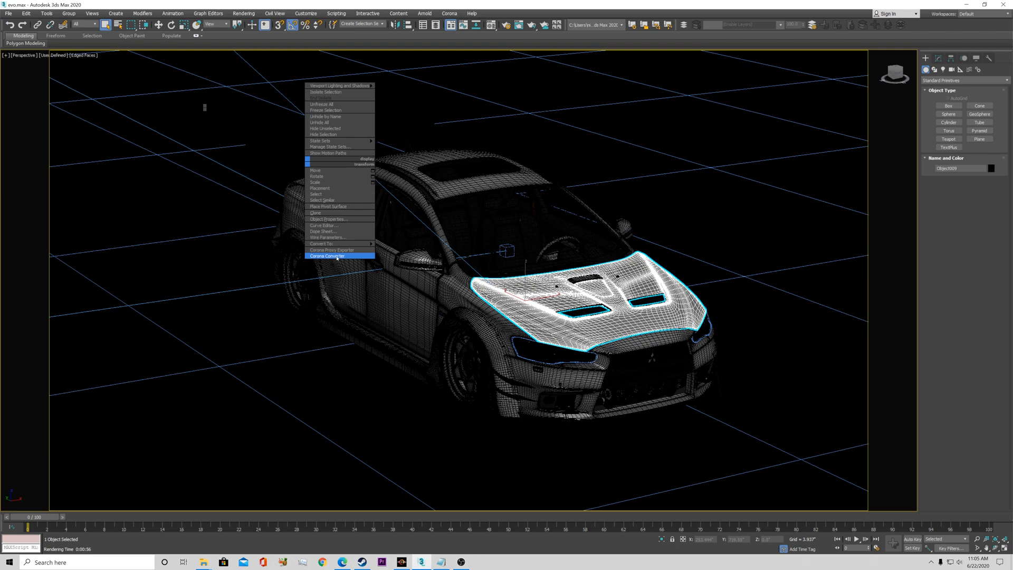
{"action": "left_click", "coordinate": [327, 256]}
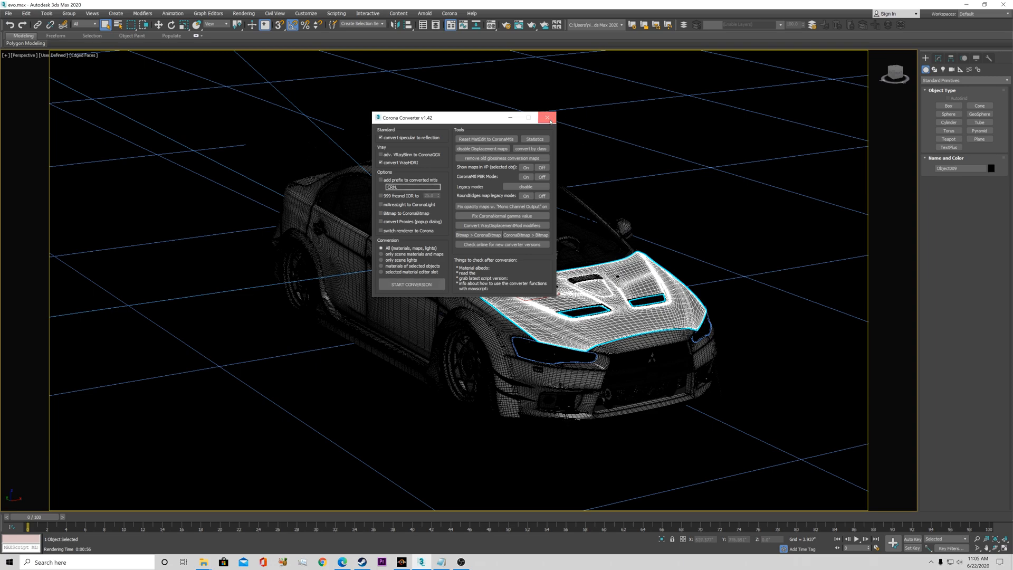
{"action": "left_click", "coordinate": [548, 117]}
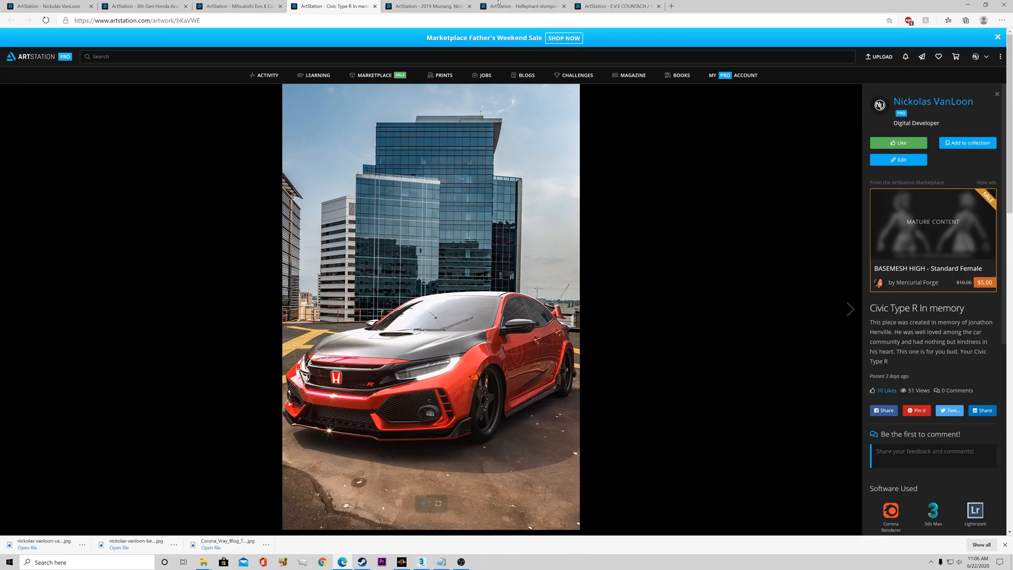
- View the 2019 Mustang artwork, then return to the Civic Type R In memory page and scroll down
{"action": "left_click", "coordinate": [429, 7]}
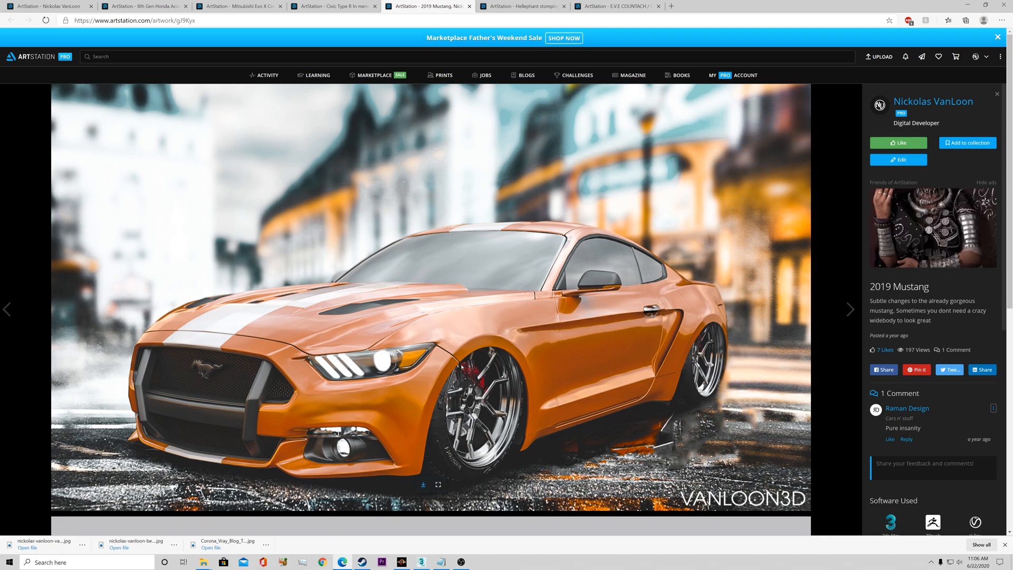
{"action": "left_click", "coordinate": [332, 7]}
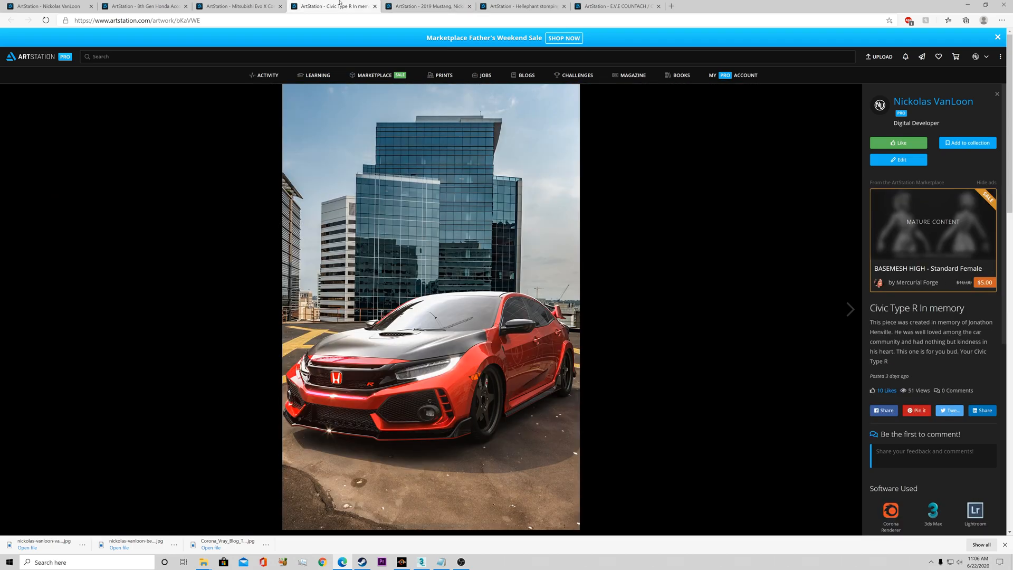
{"action": "scroll", "scroll_direction": "down", "scroll_amount": 3}
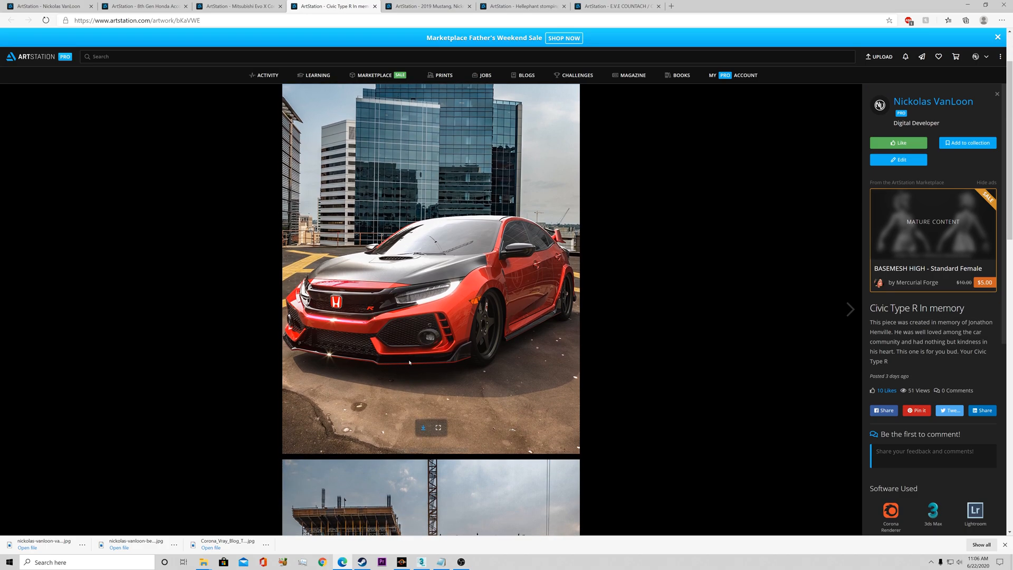